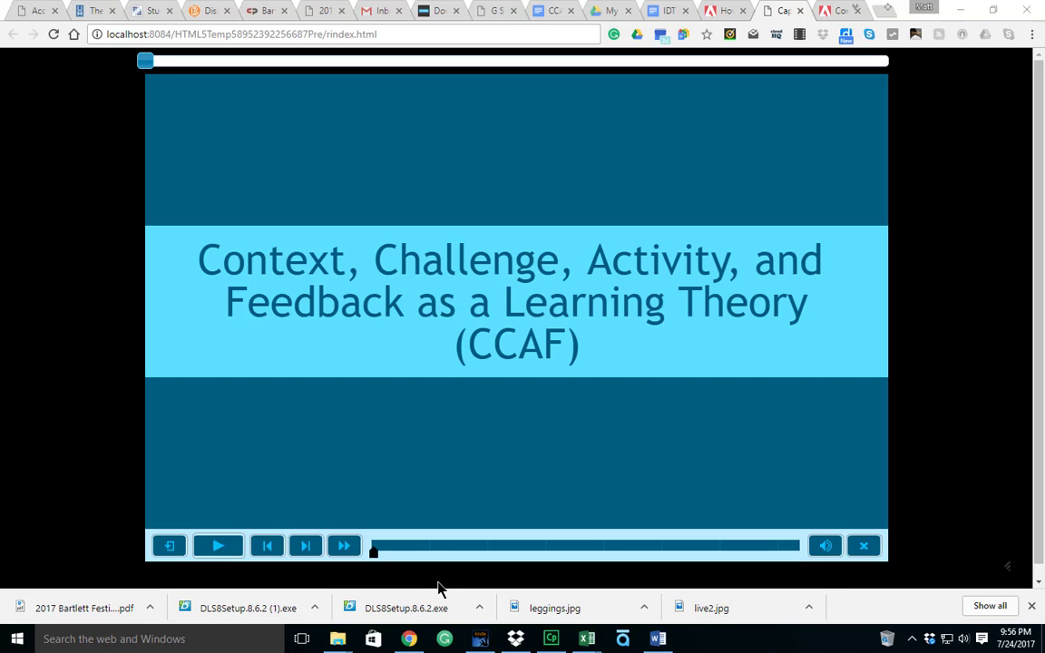
pyautogui.moveTo(305, 545)
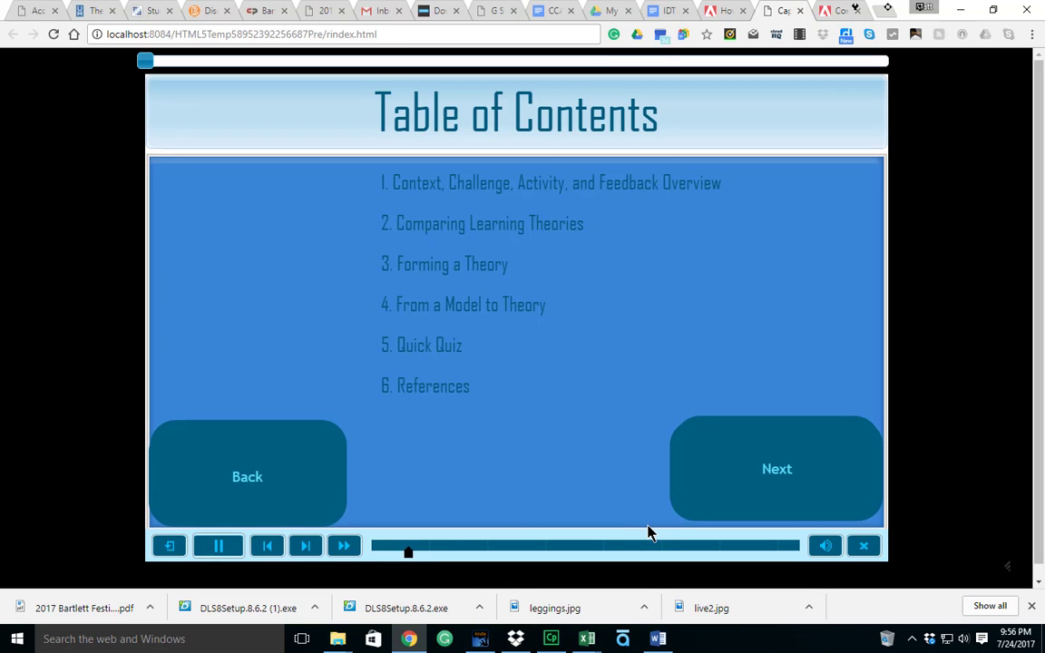
# Resume playback so the CCAF title plays through to the Table of Contents
pyautogui.click(217, 544)
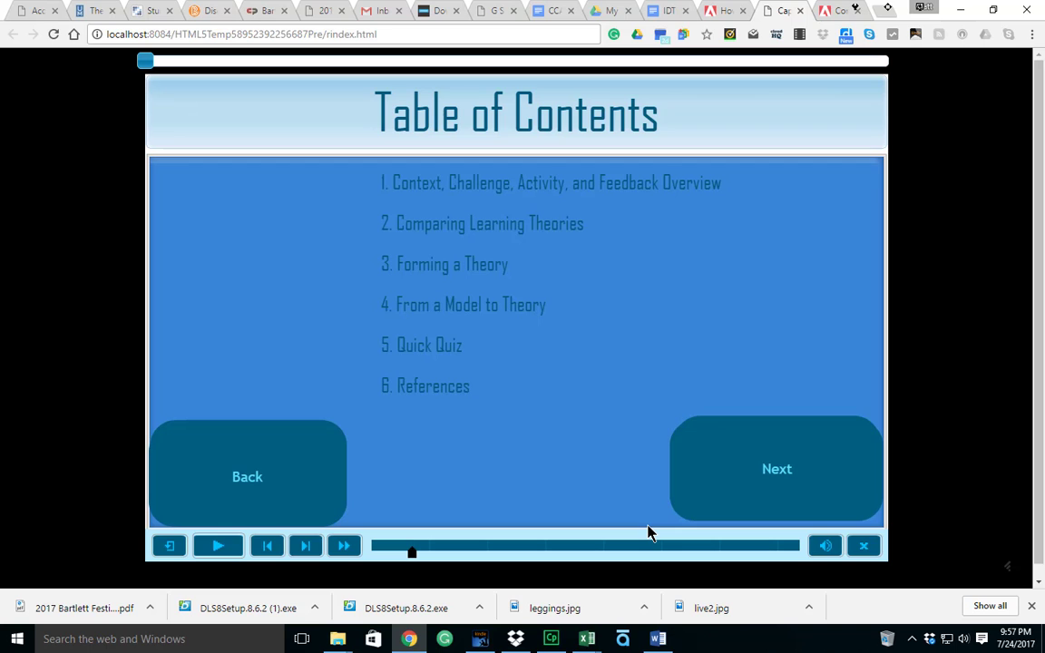
pyautogui.moveTo(682, 519)
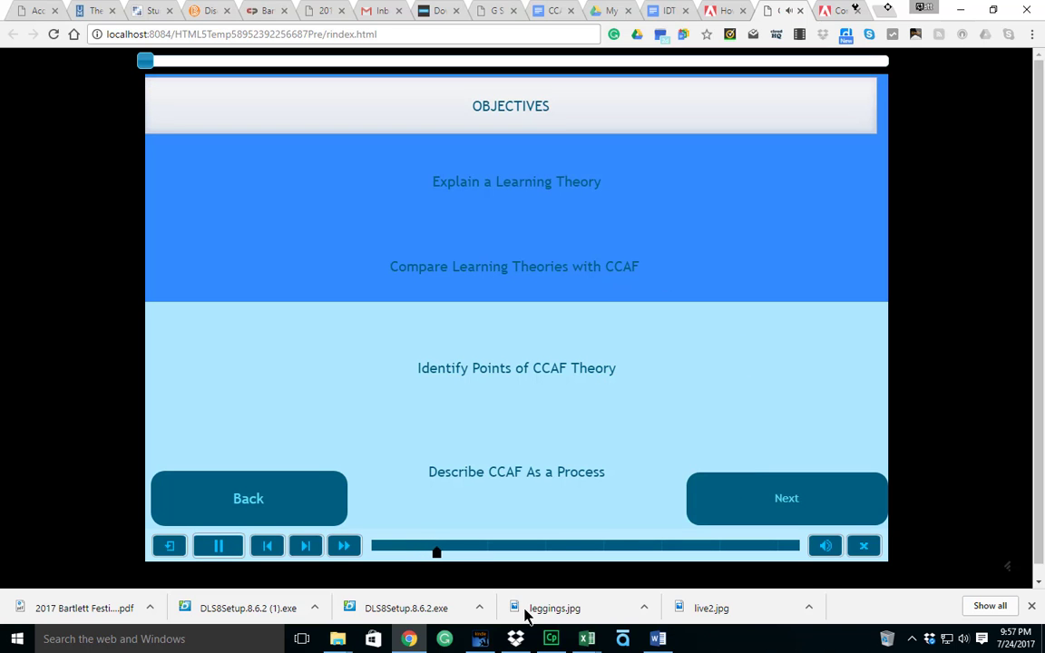
# Play the Objectives slide and move on to the CCAF Principles cycle slide
pyautogui.click(218, 545)
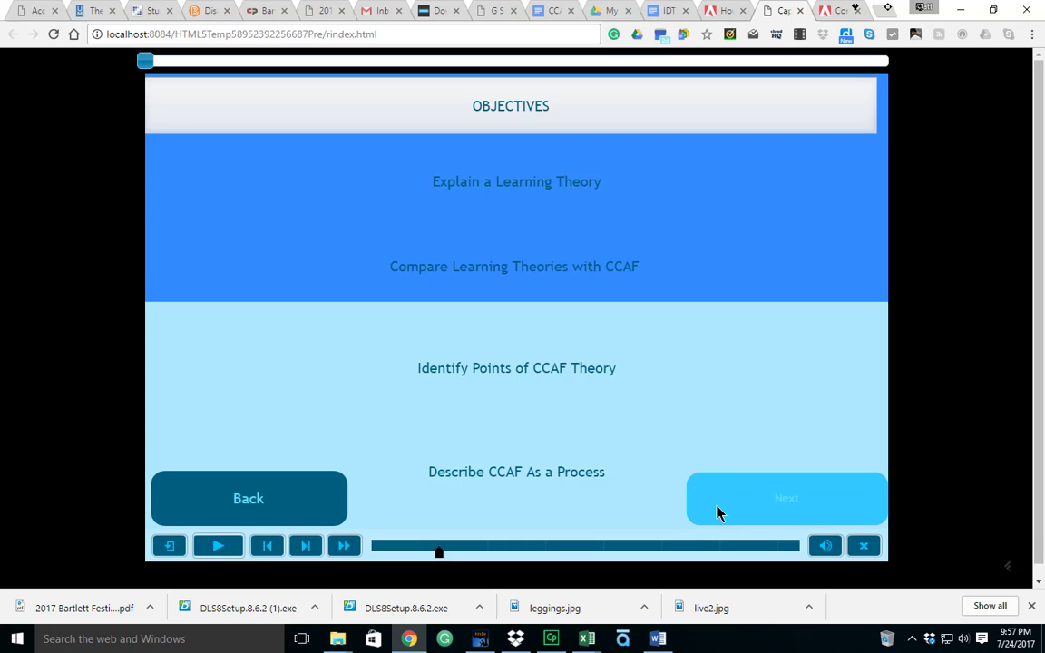
pyautogui.click(788, 497)
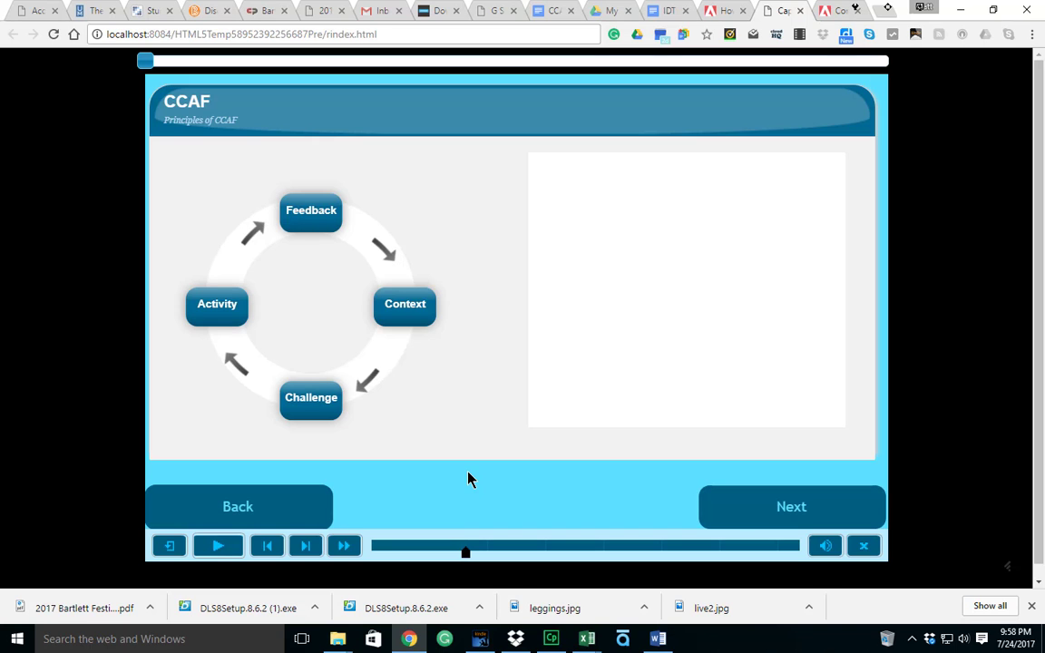
pyautogui.click(405, 305)
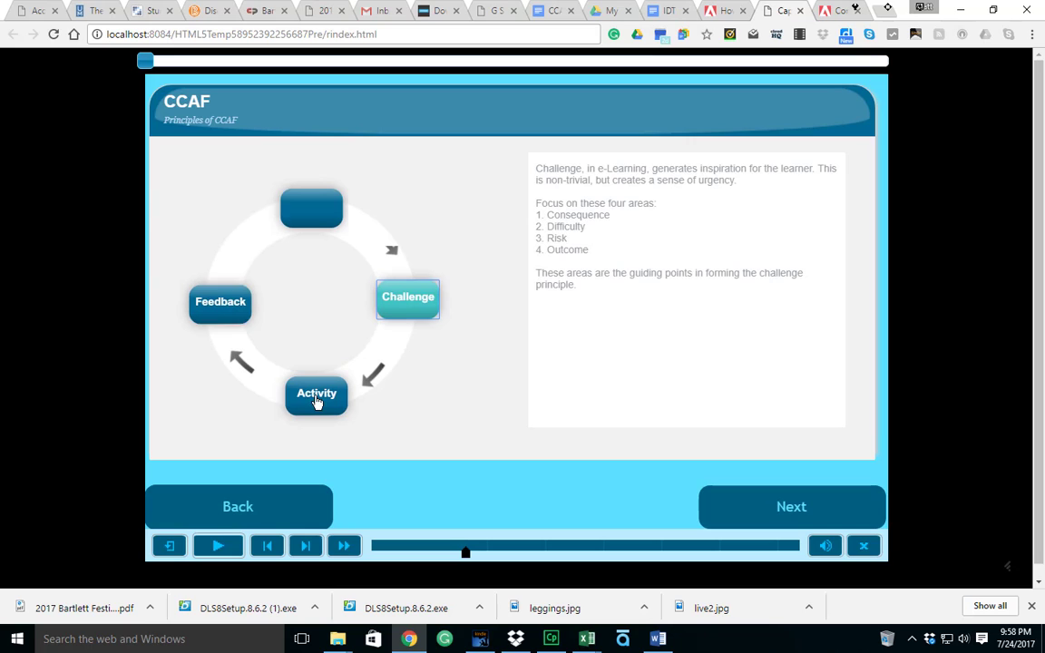
pyautogui.moveTo(481, 381)
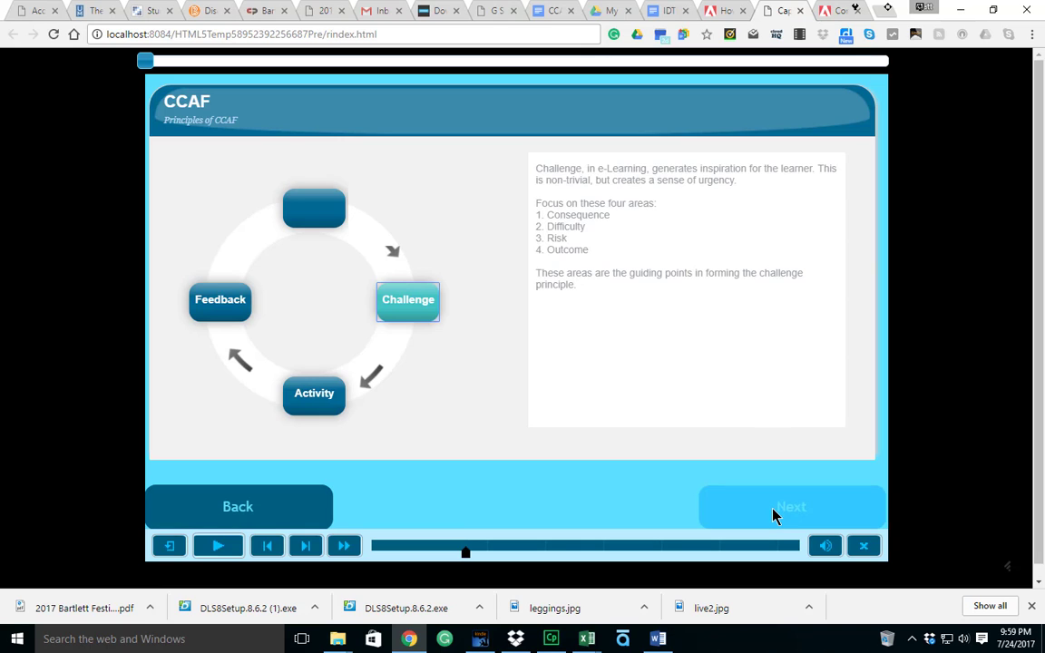
pyautogui.click(791, 506)
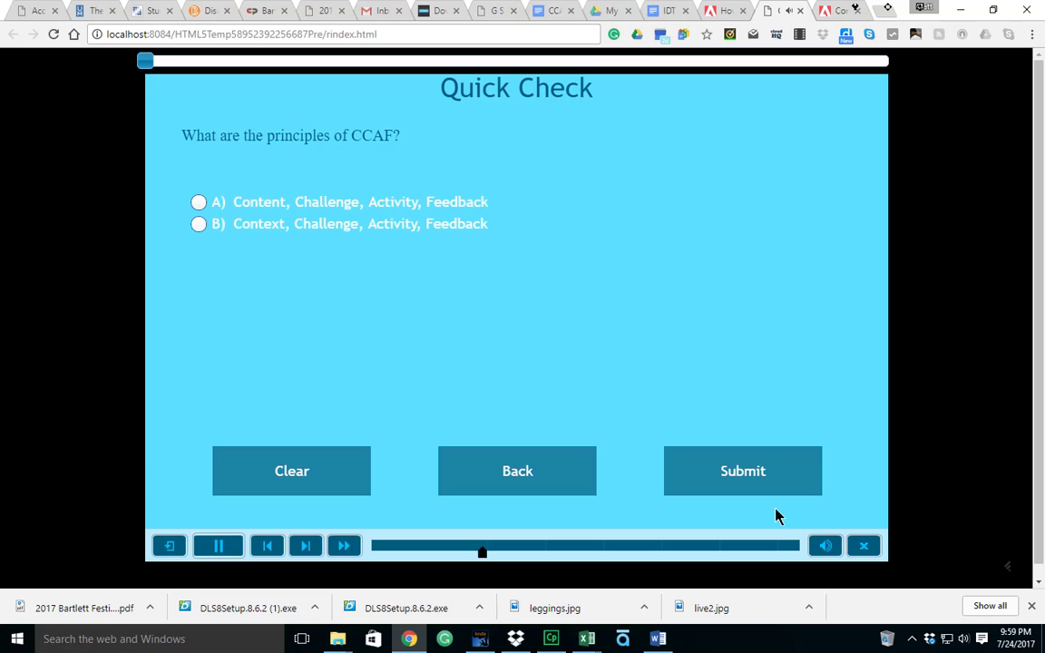
pyautogui.click(217, 545)
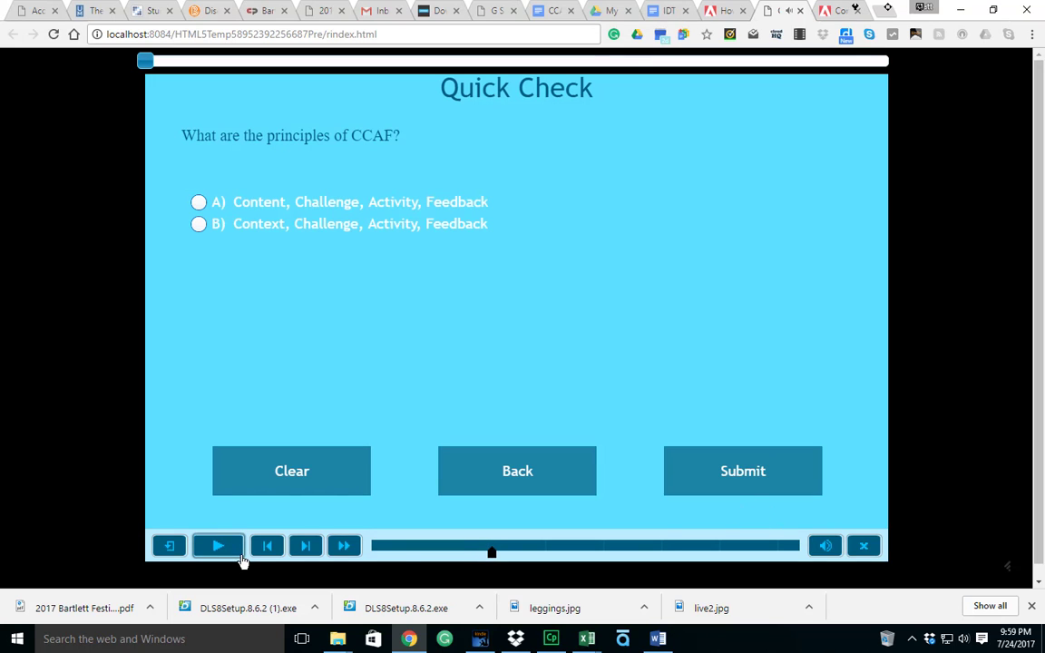
pyautogui.click(217, 545)
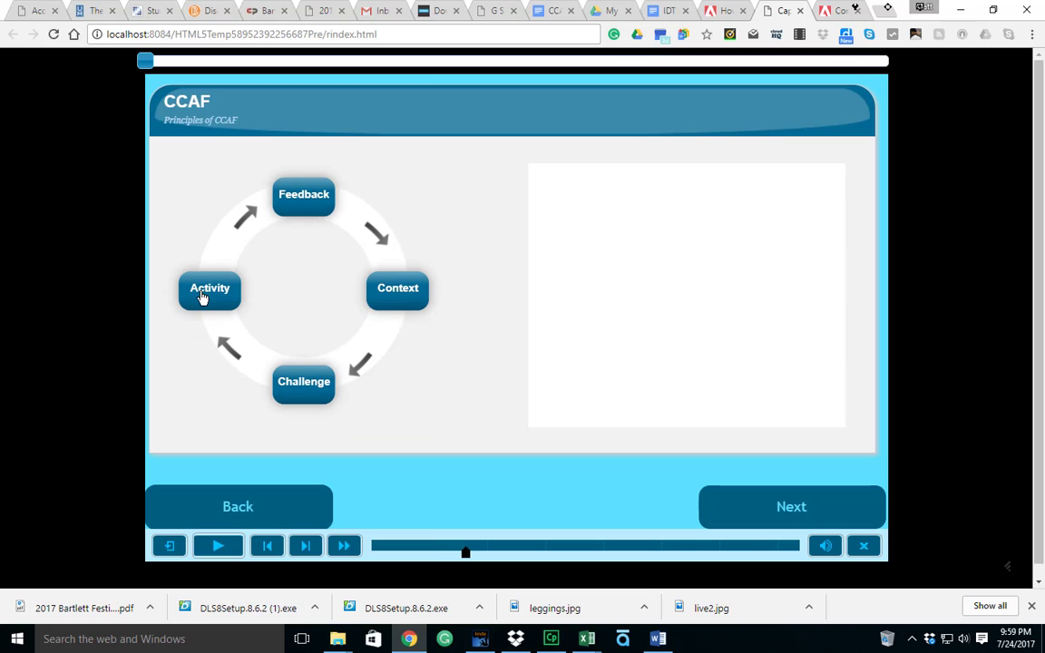
# Reveal the Activity and Feedback explanations, then advance to the Quick Check question
pyautogui.click(211, 289)
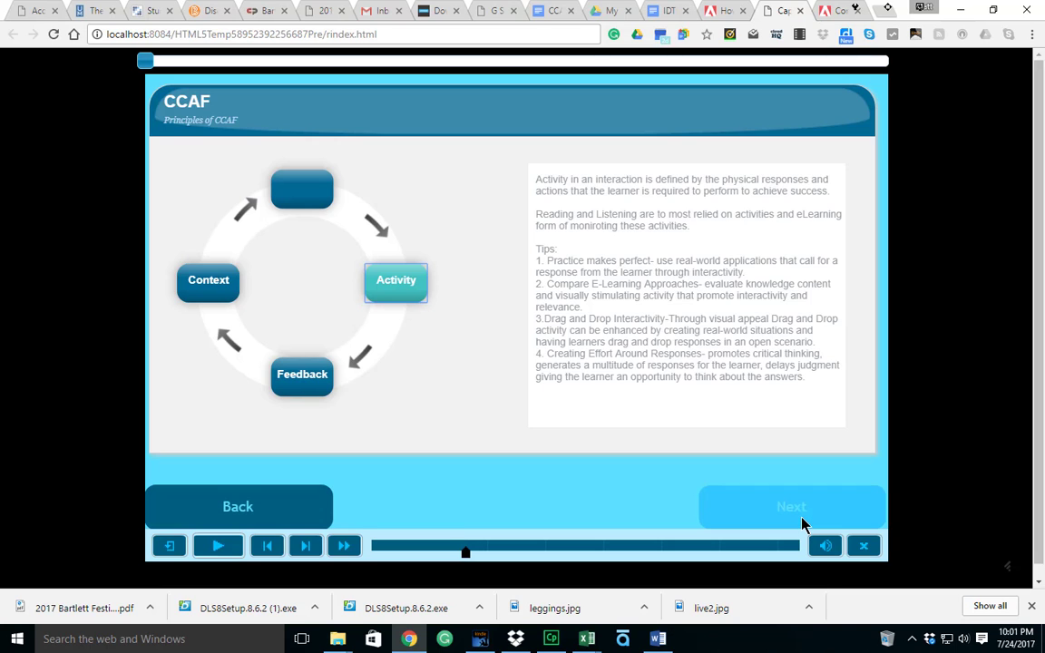
pyautogui.click(791, 506)
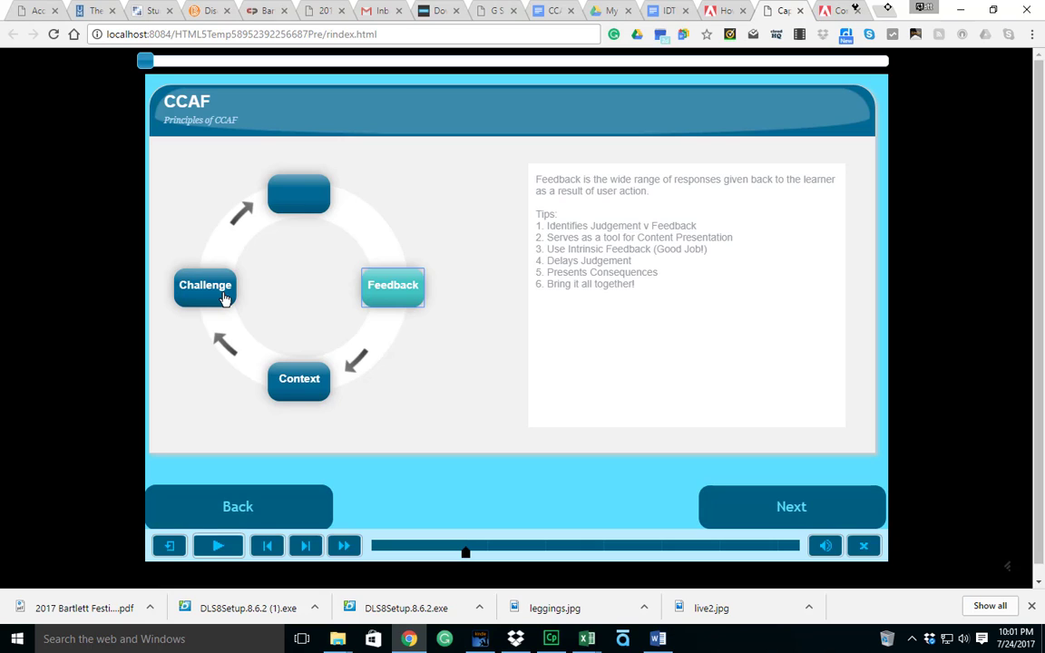
pyautogui.moveTo(760, 500)
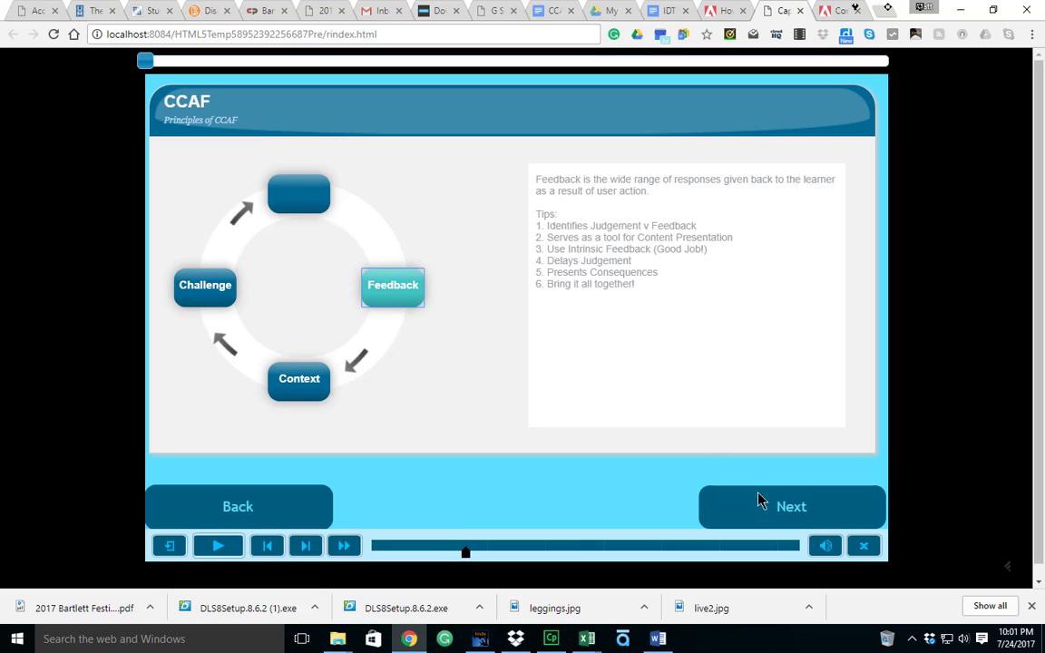
pyautogui.click(792, 506)
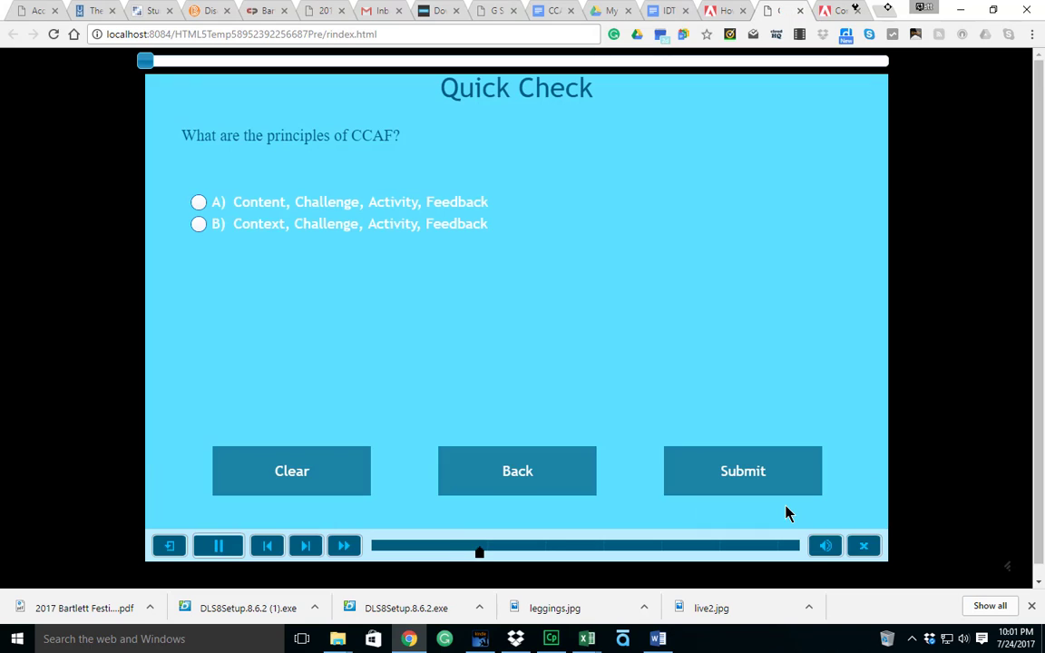
# Answer the Quick Check with option B (Context, Challenge, Activity, Feedback) and submit it
pyautogui.click(218, 544)
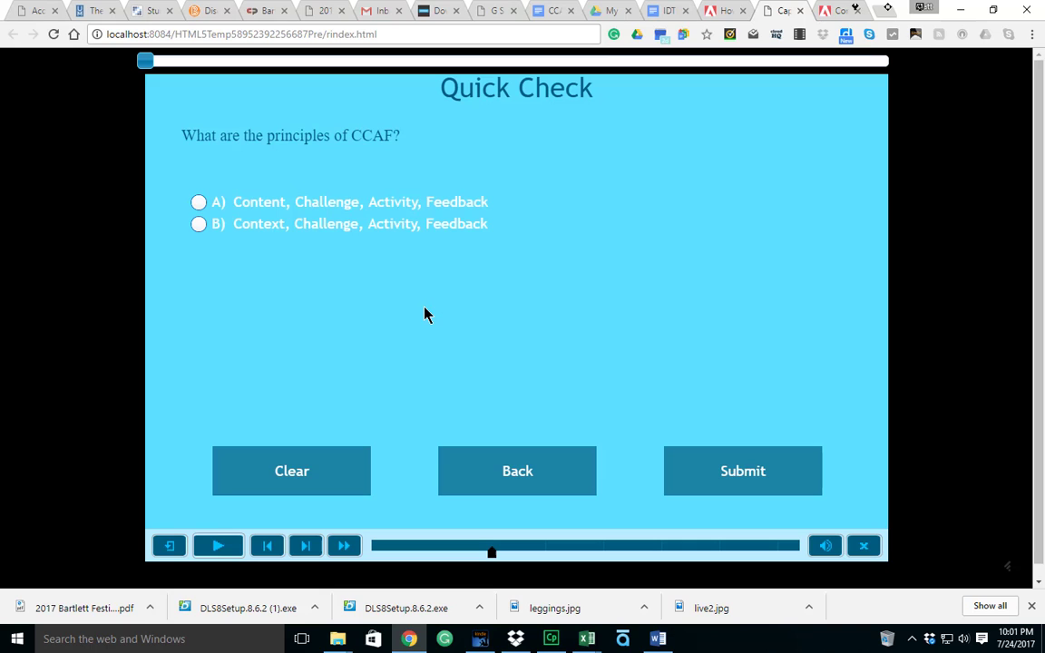
pyautogui.moveTo(441, 287)
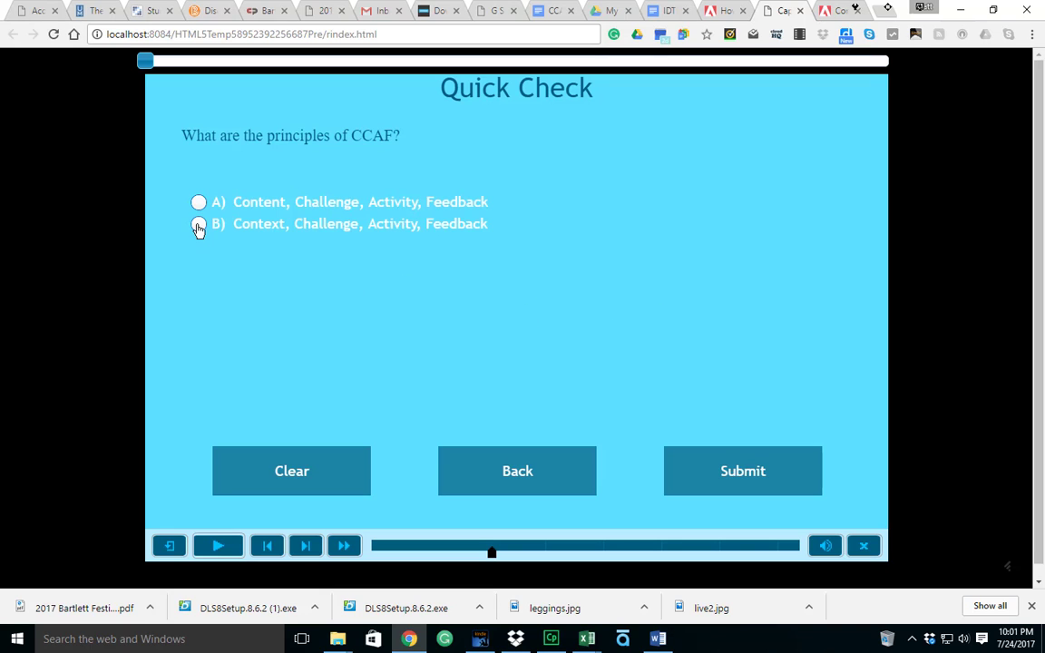
pyautogui.click(199, 225)
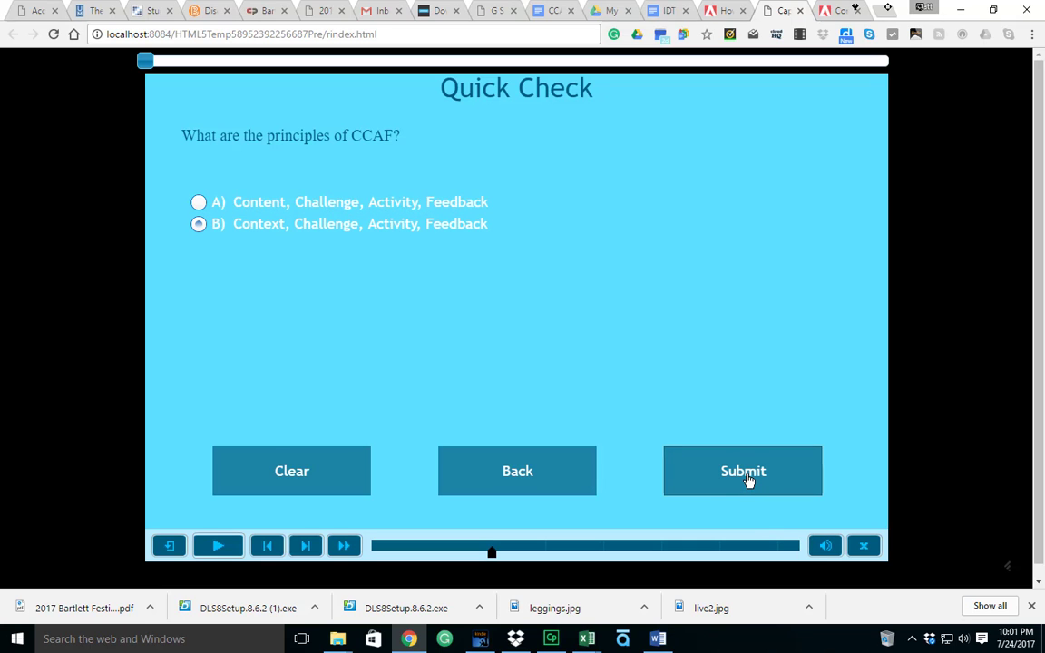
pyautogui.click(743, 472)
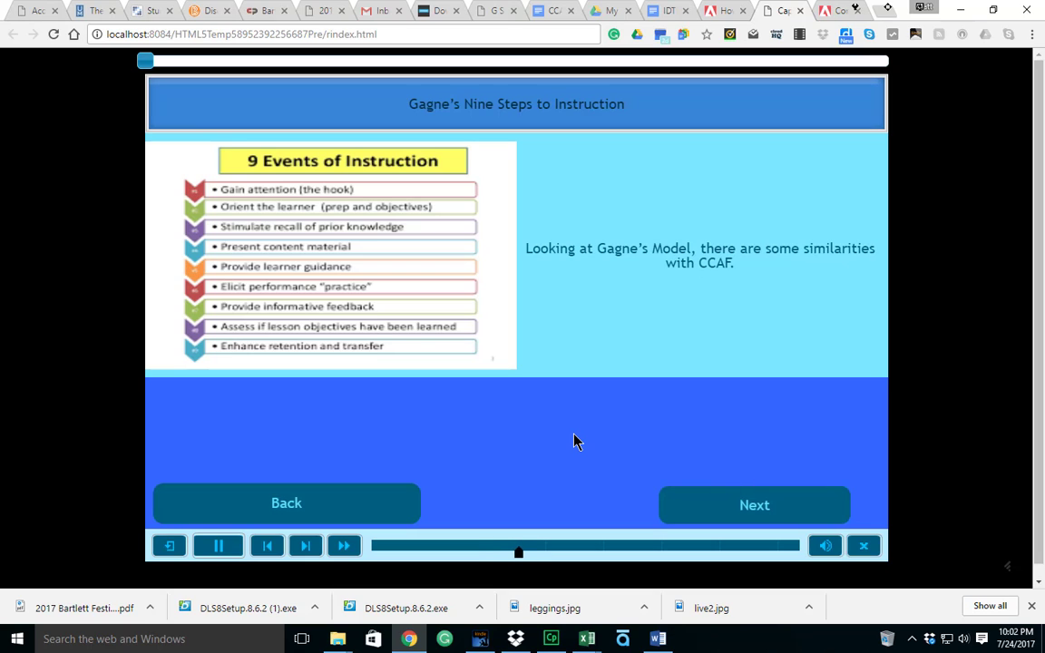
# Play into Gagne's Nine Steps slide and resume playback to show its CCAF similarities note
pyautogui.click(218, 545)
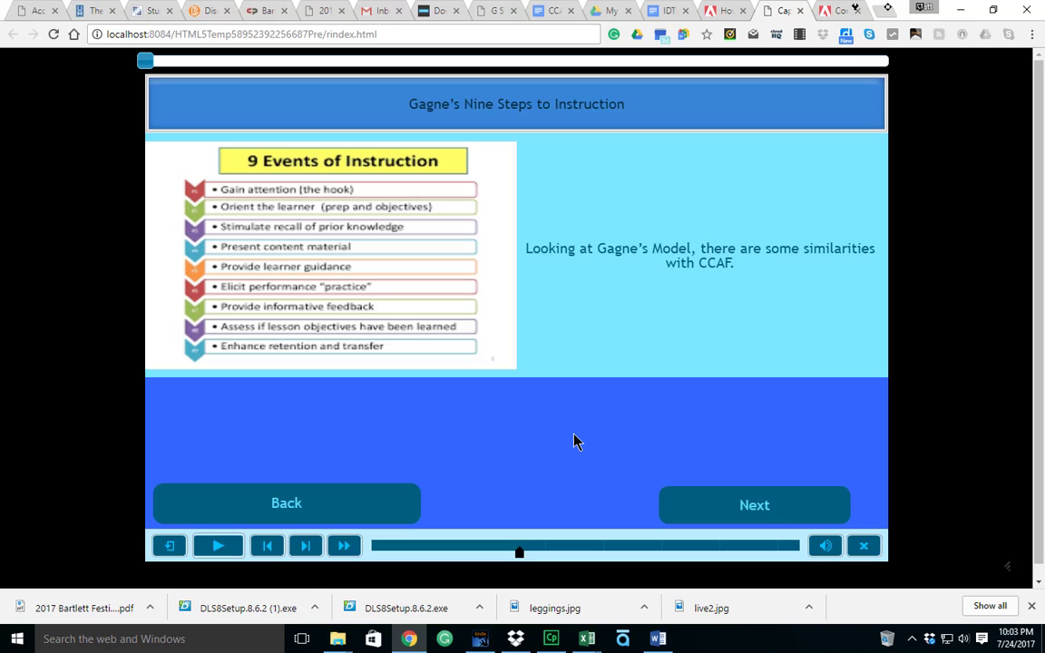
pyautogui.click(218, 544)
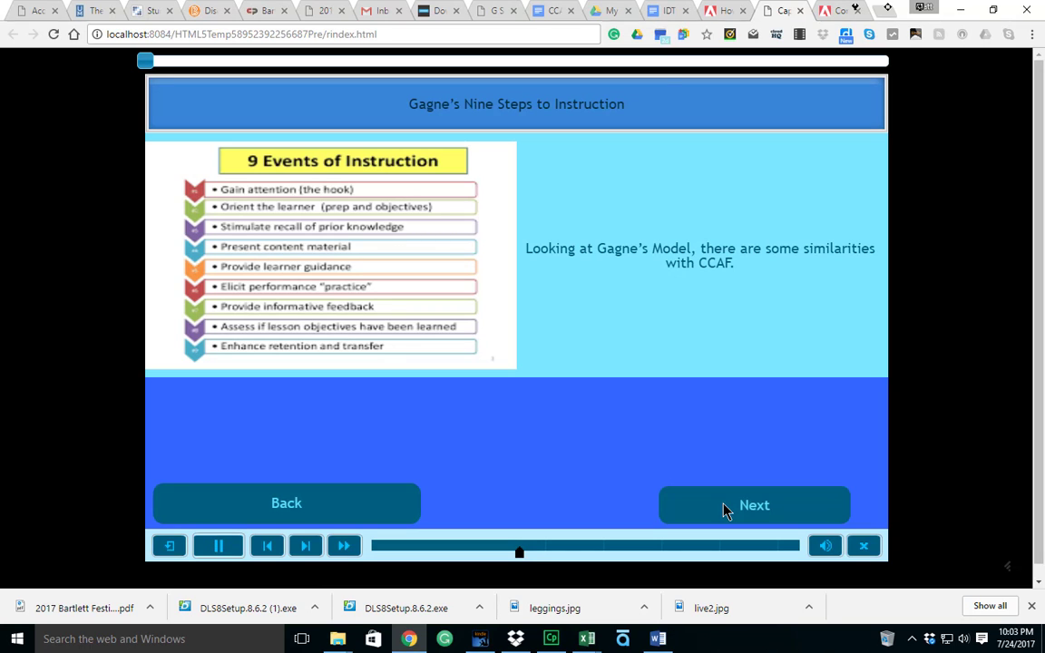
pyautogui.click(755, 505)
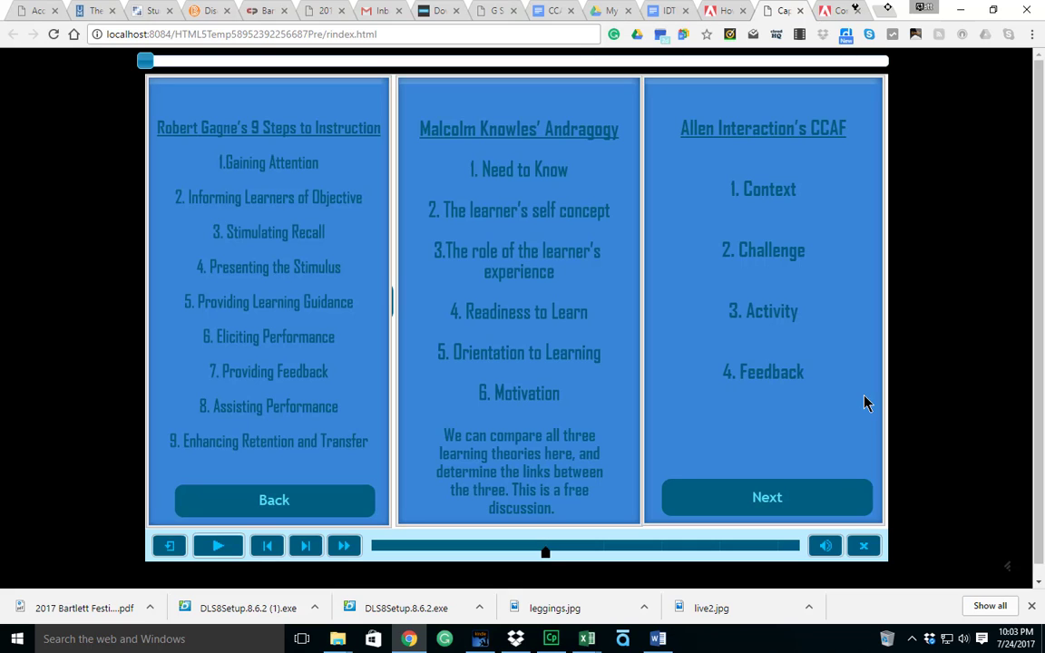
pyautogui.moveTo(608, 233)
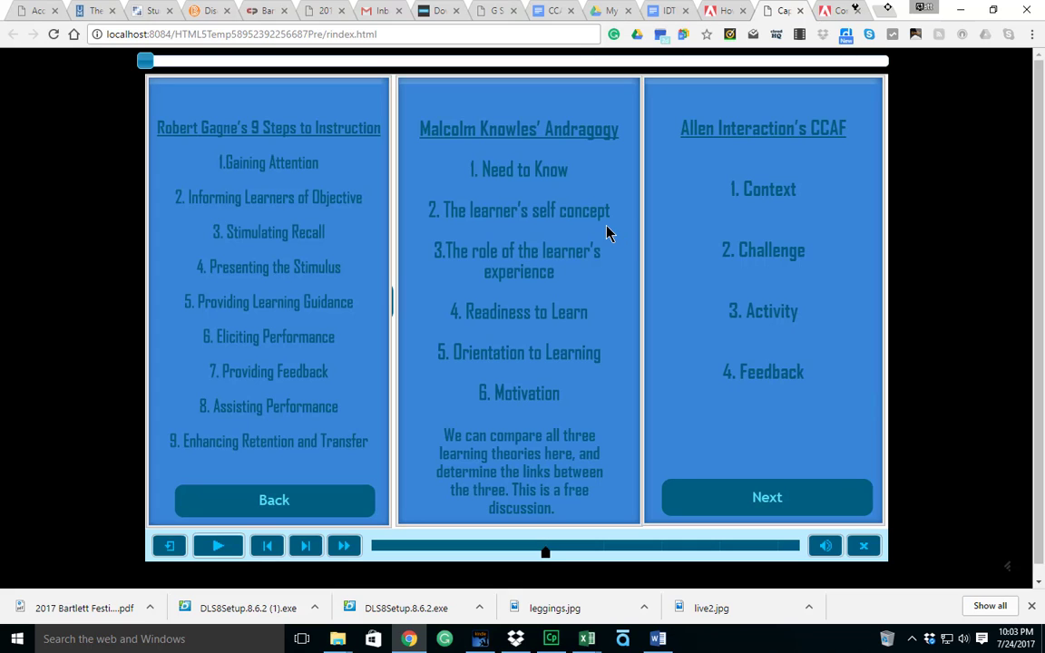
pyautogui.moveTo(584, 185)
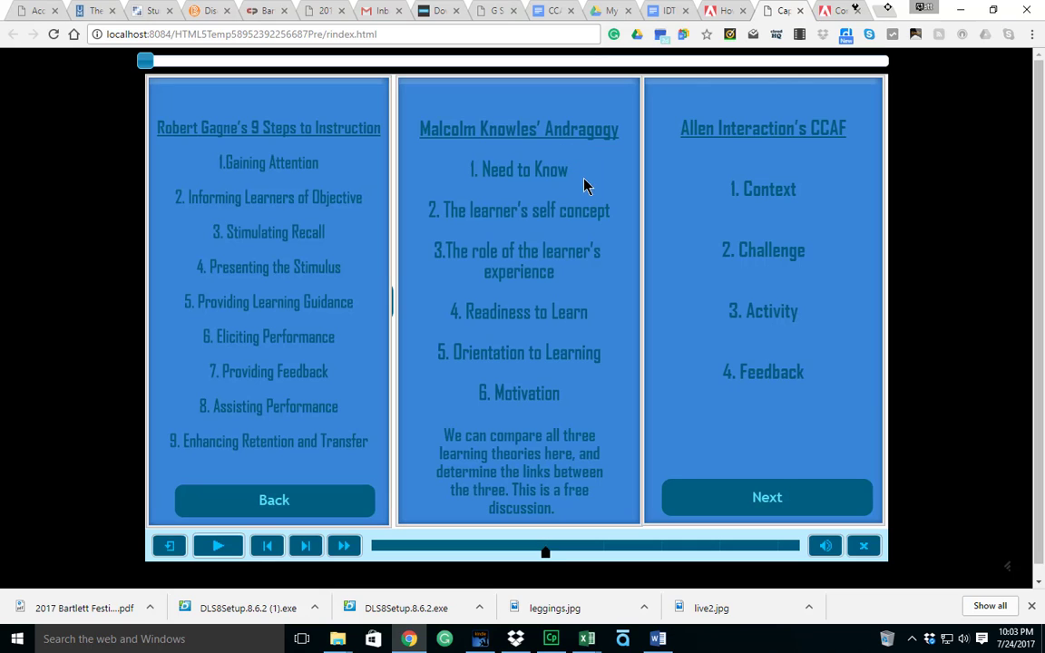
pyautogui.moveTo(555, 191)
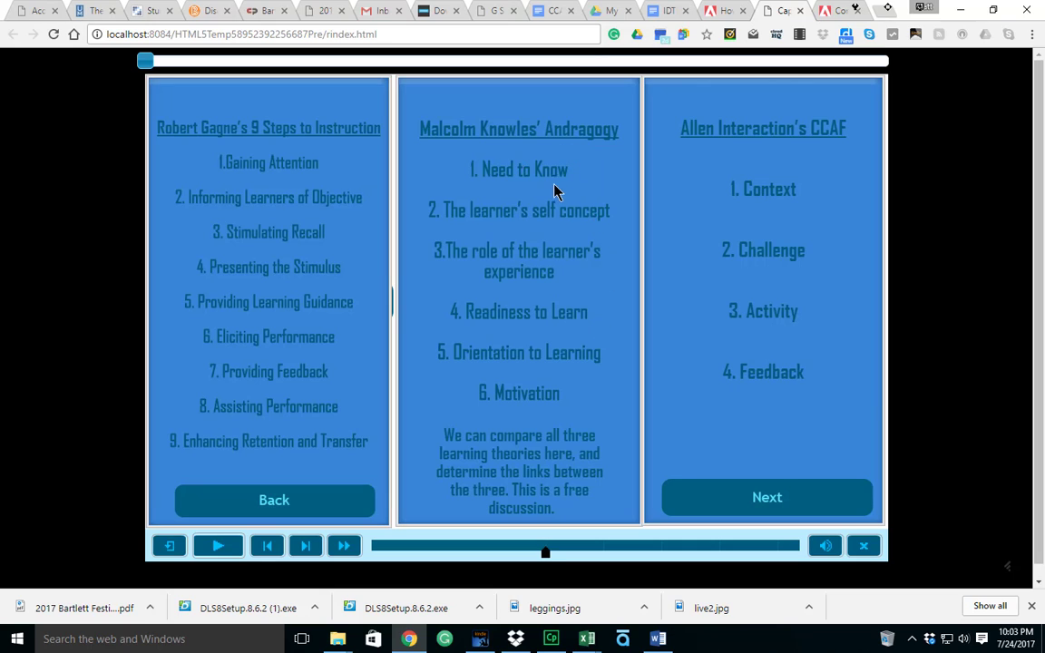
pyautogui.moveTo(581, 179)
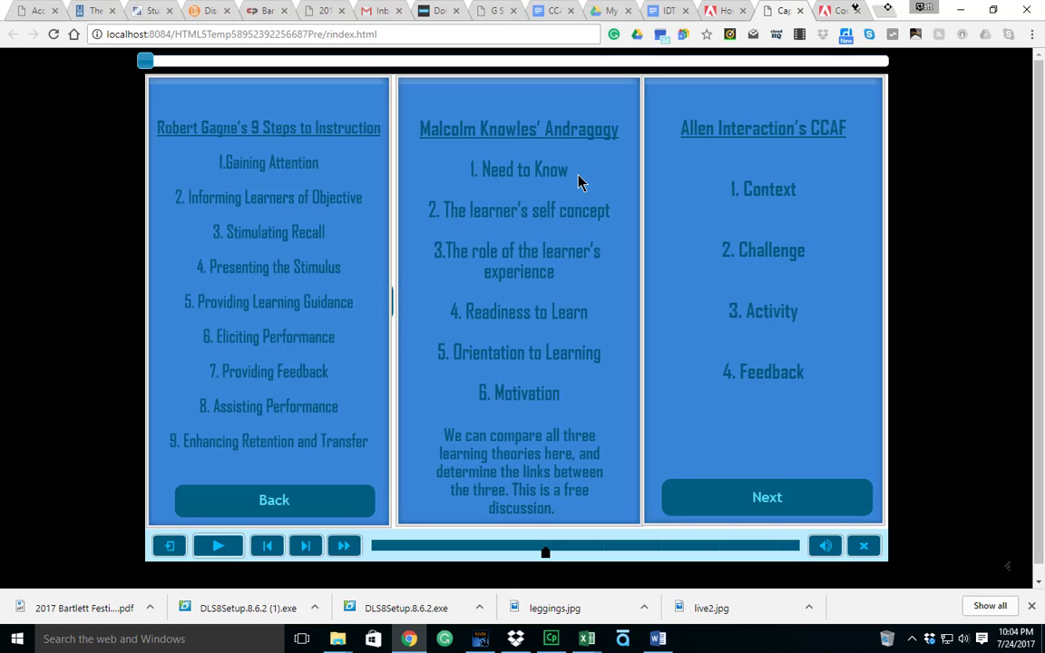
pyautogui.moveTo(579, 515)
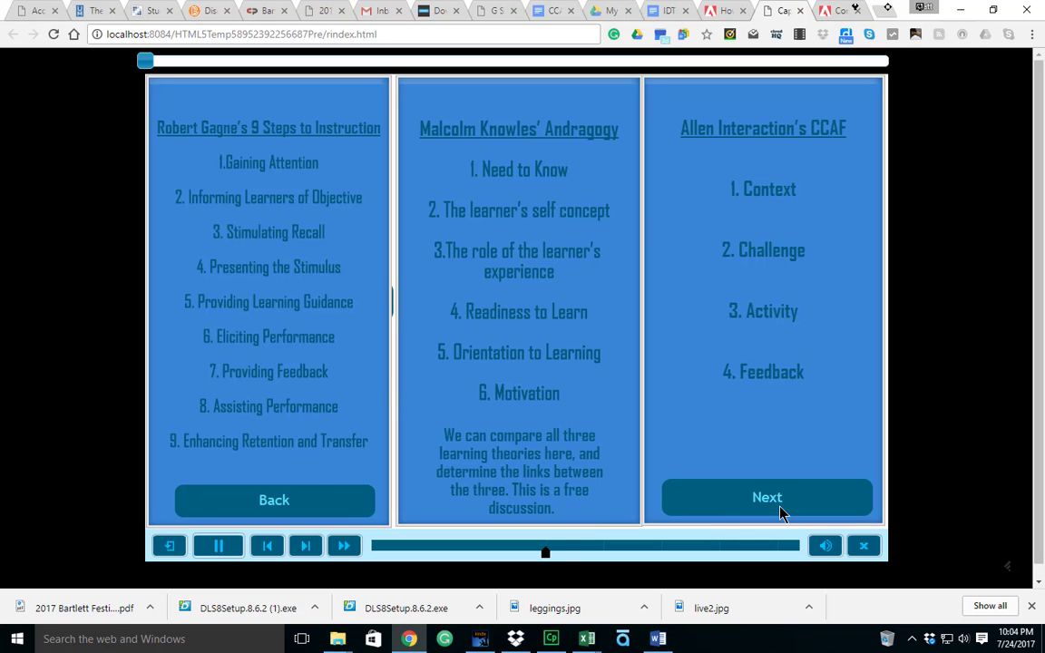
# Advance from the theory comparison to the Ethan Edwards video slide
pyautogui.click(766, 498)
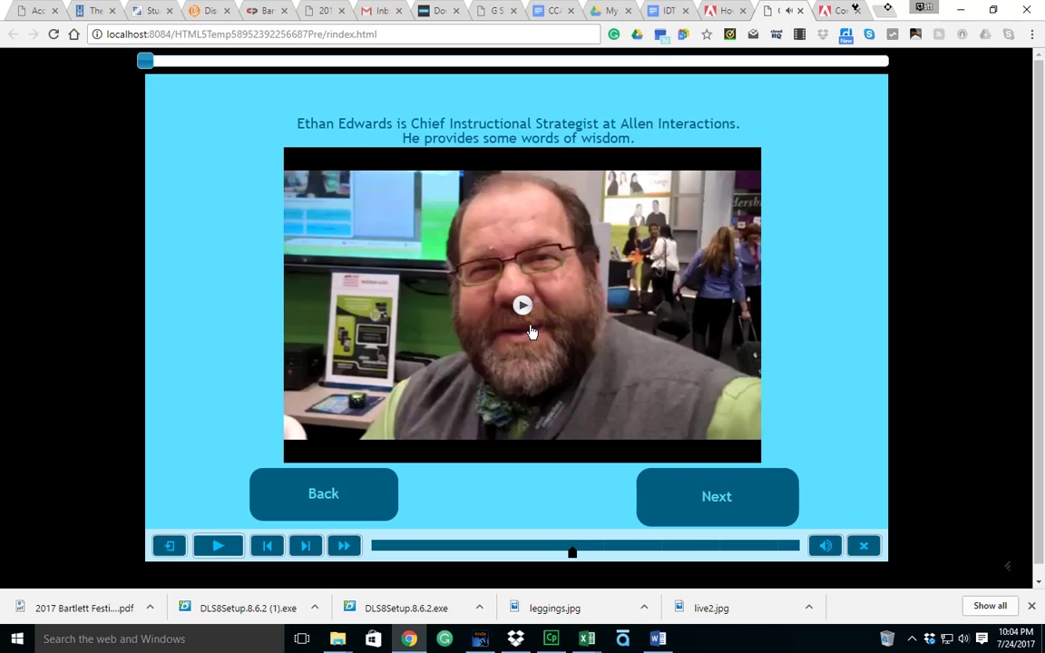
pyautogui.moveTo(528, 316)
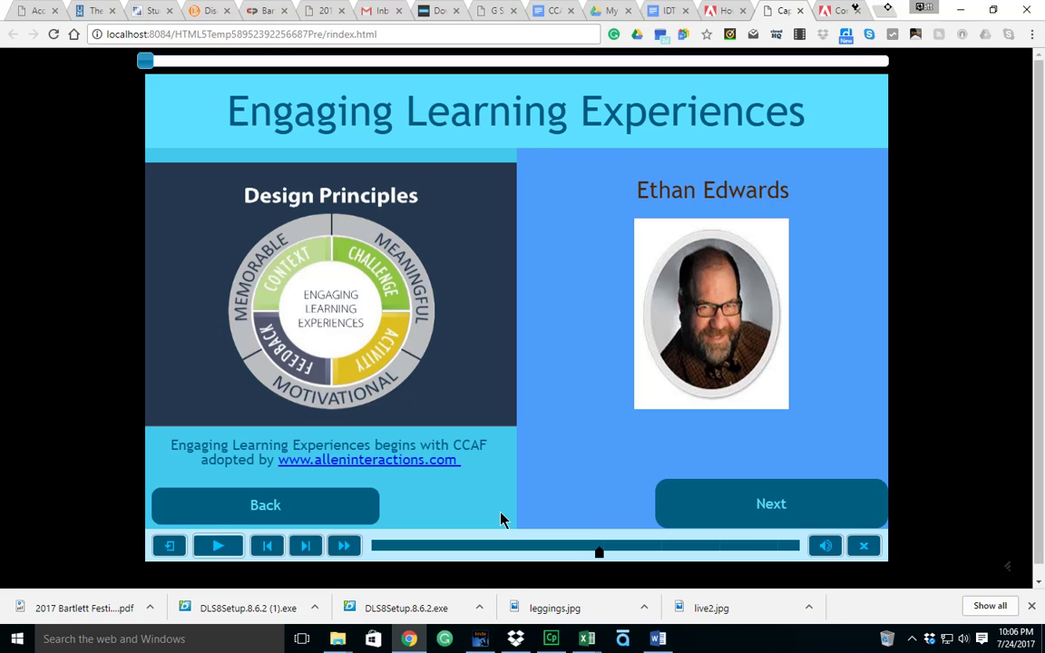
pyautogui.moveTo(426, 483)
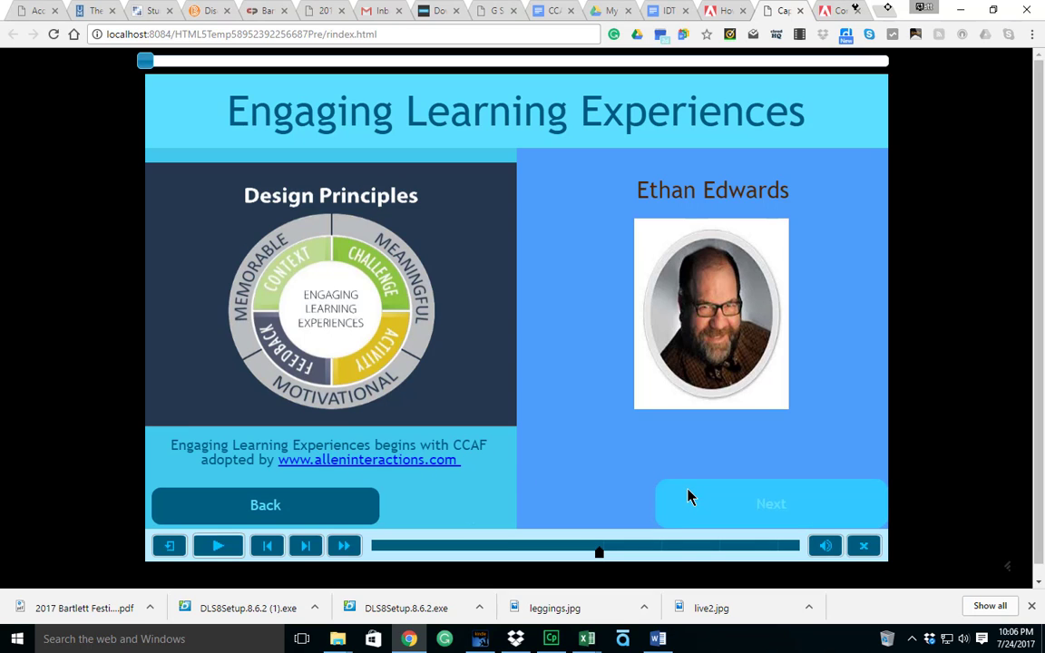
# Start the quiz and answer question 1 with Context, Challenge, Activity, Feedback
pyautogui.click(770, 504)
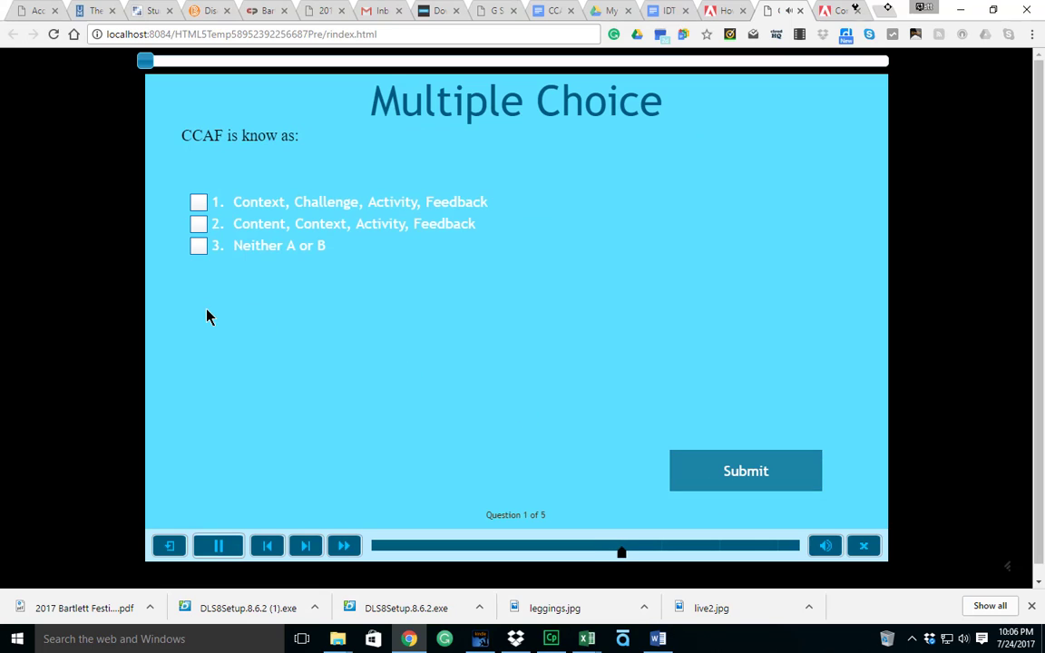
pyautogui.click(218, 545)
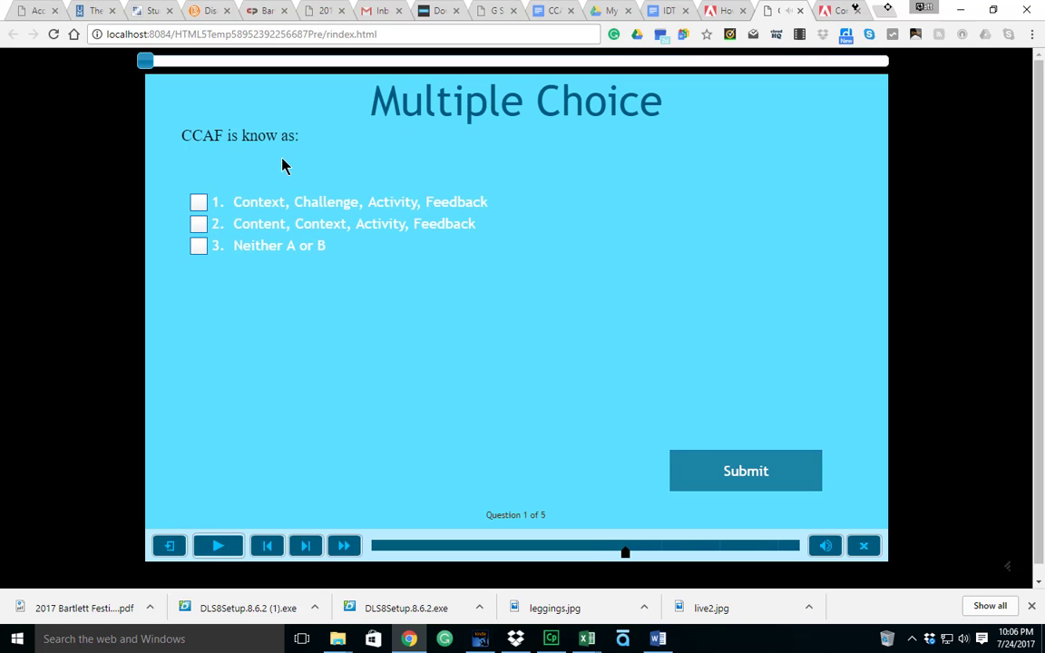
pyautogui.moveTo(345, 302)
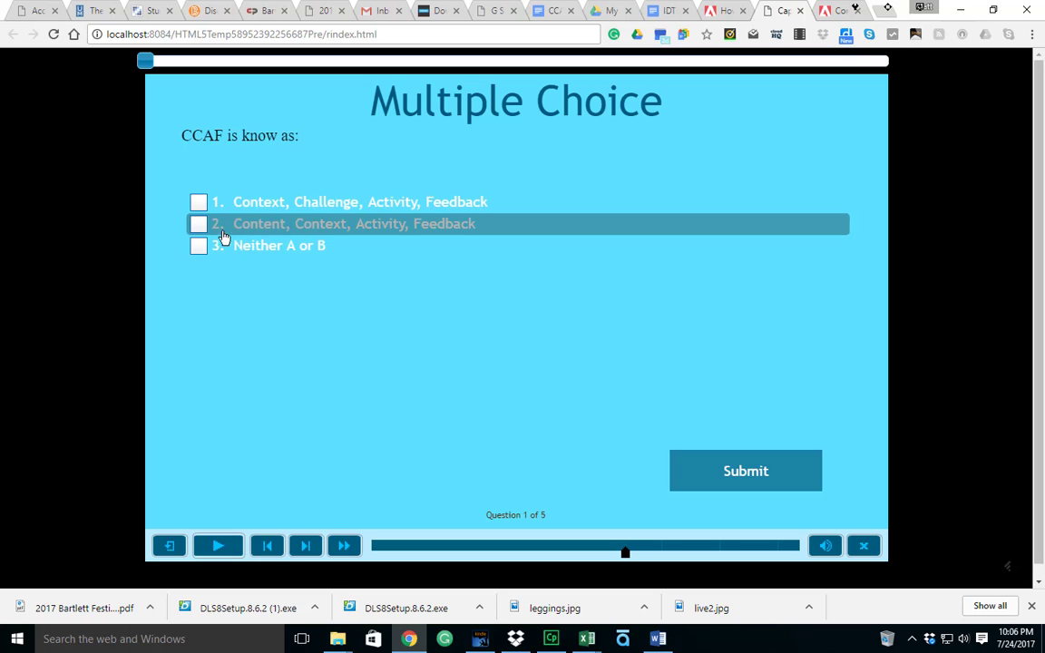
pyautogui.click(200, 201)
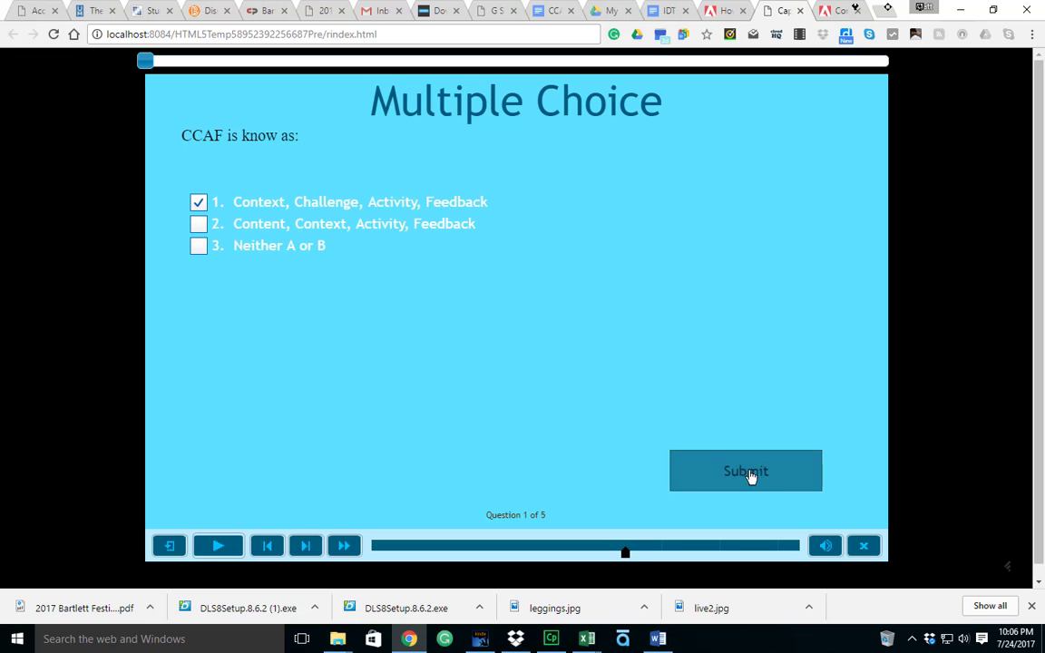
pyautogui.click(746, 470)
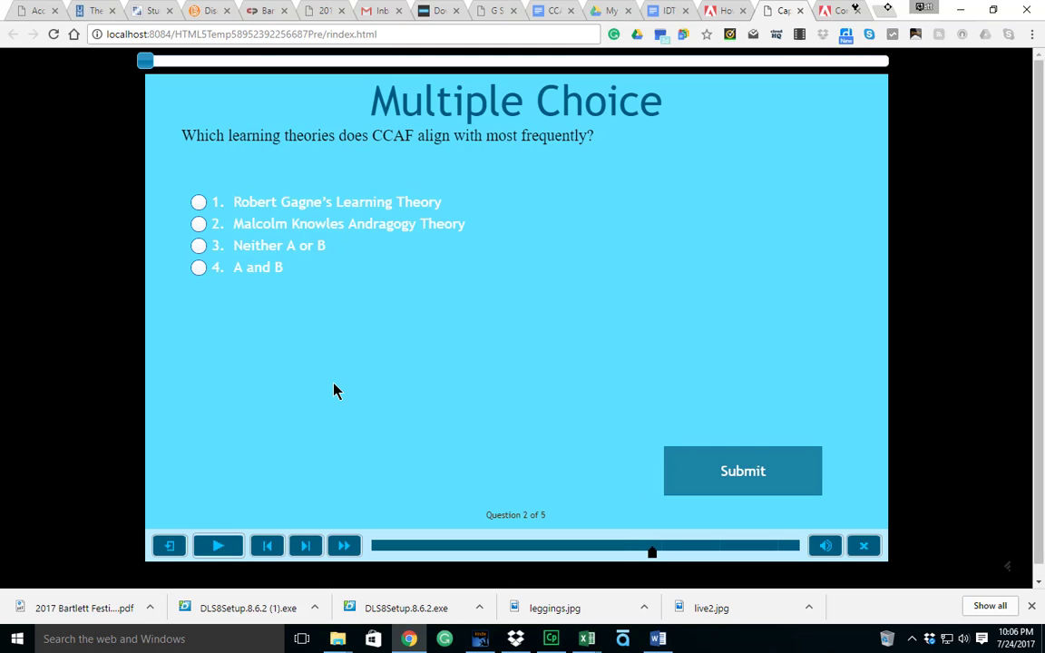
pyautogui.moveTo(512, 363)
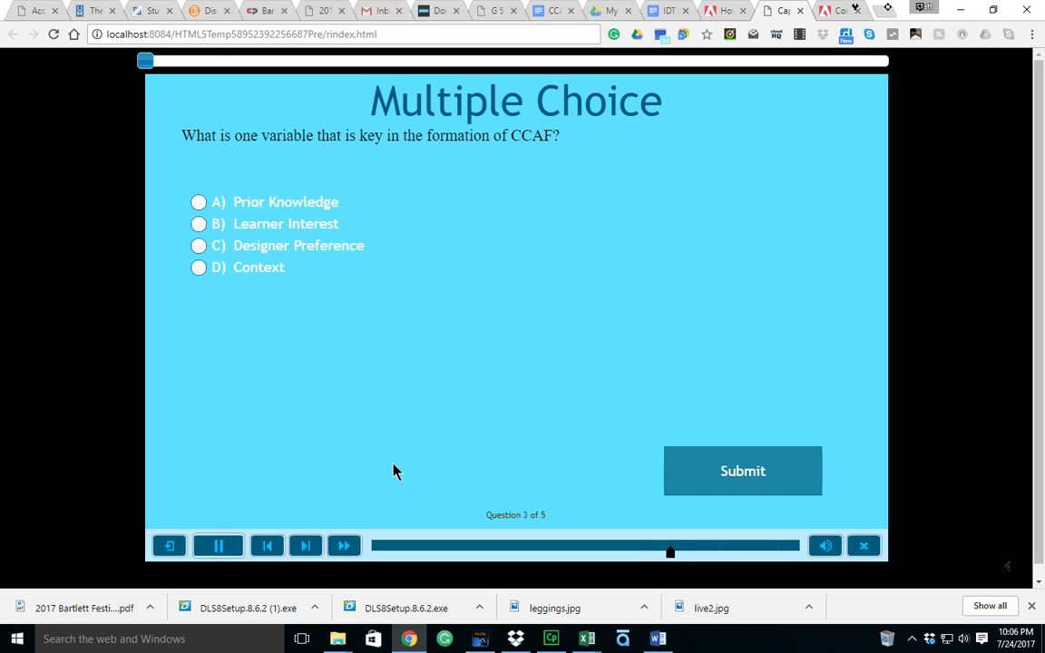
# Answer the remaining questions, including instructional design model and Theory, reaching 50/50 results
pyautogui.click(218, 545)
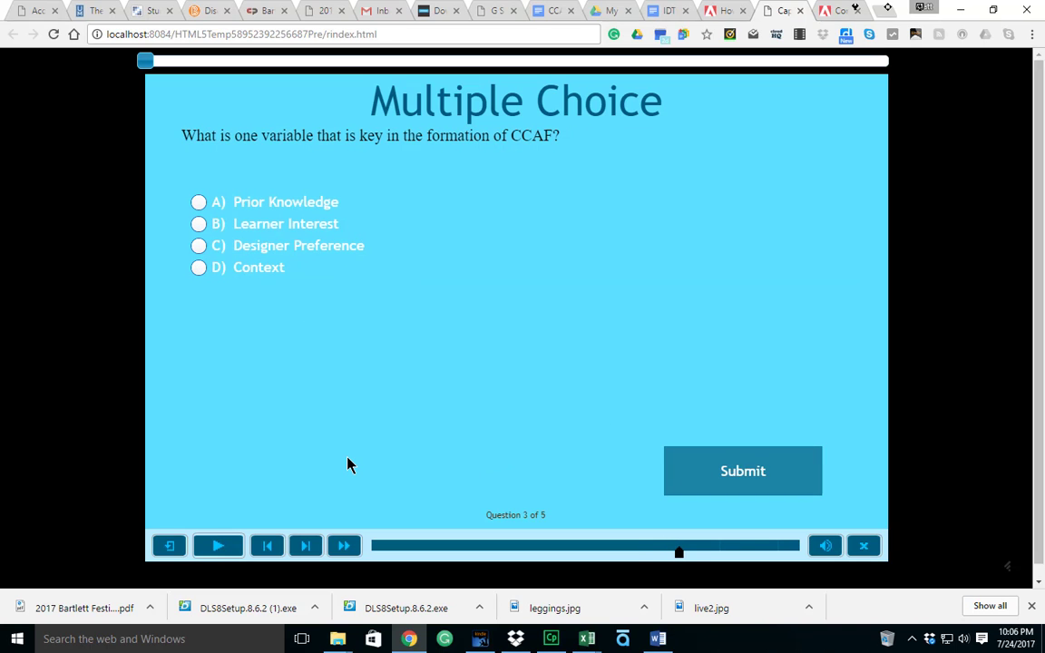
pyautogui.moveTo(390, 437)
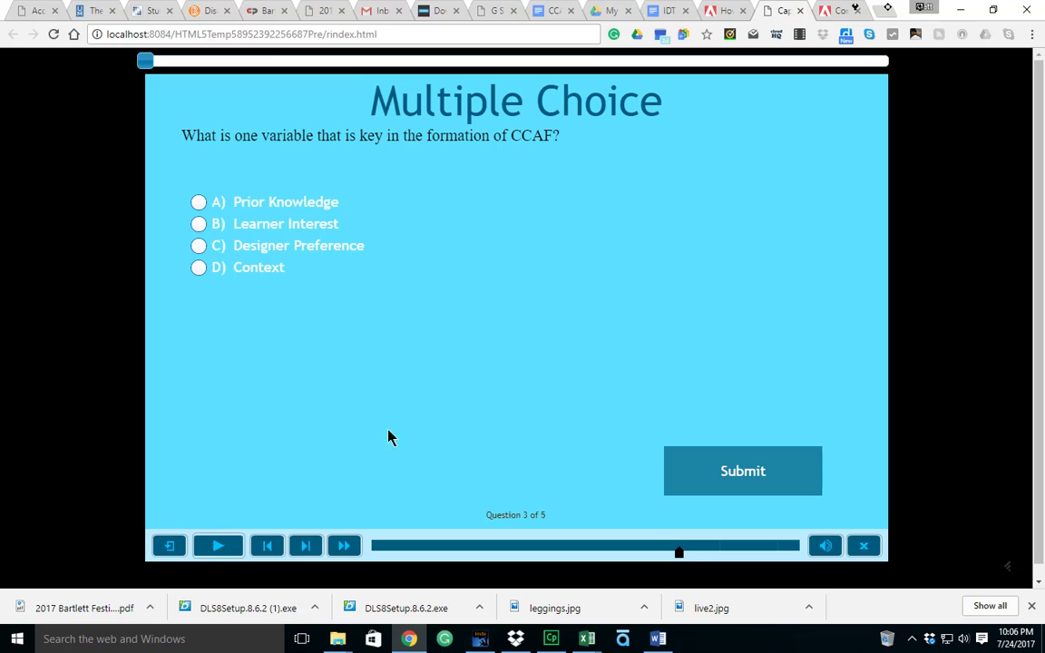
pyautogui.moveTo(225, 335)
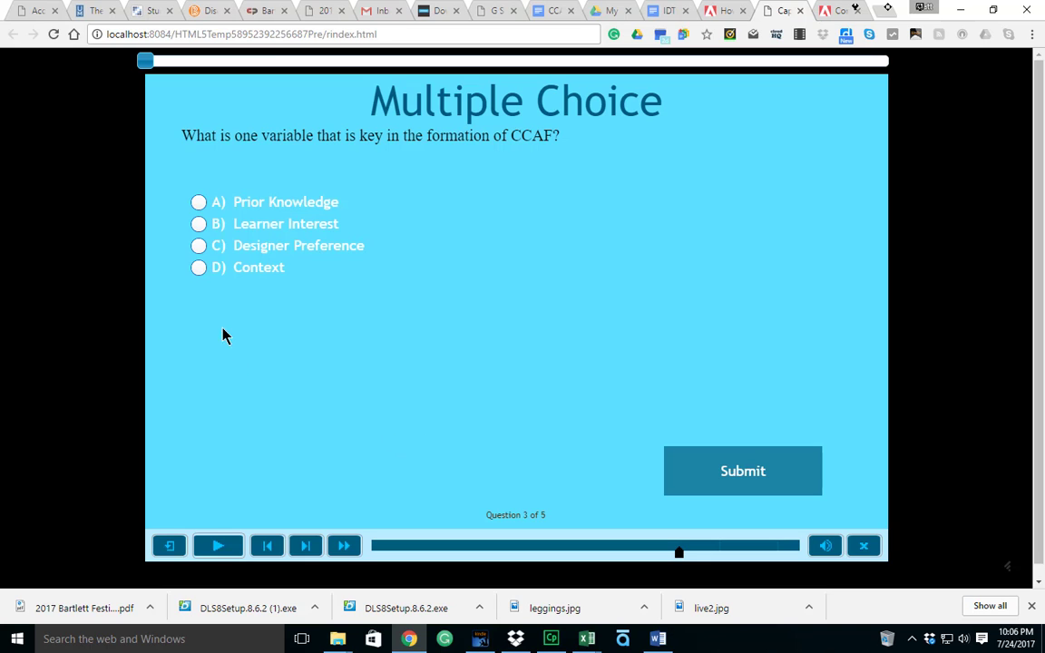
pyautogui.moveTo(209, 190)
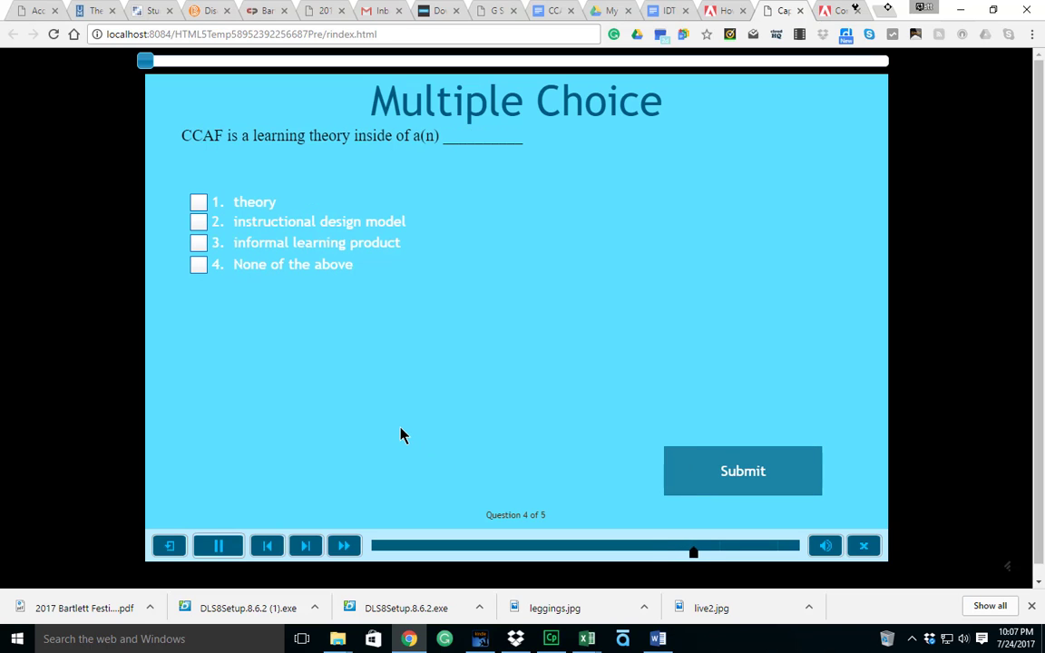
pyautogui.click(217, 545)
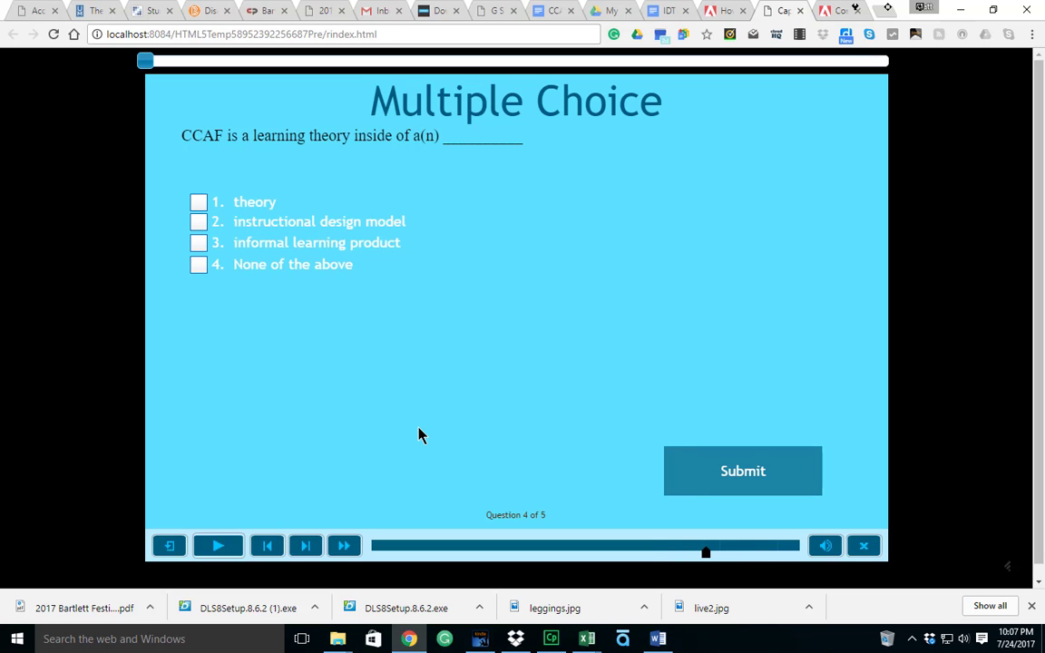
pyautogui.moveTo(381, 365)
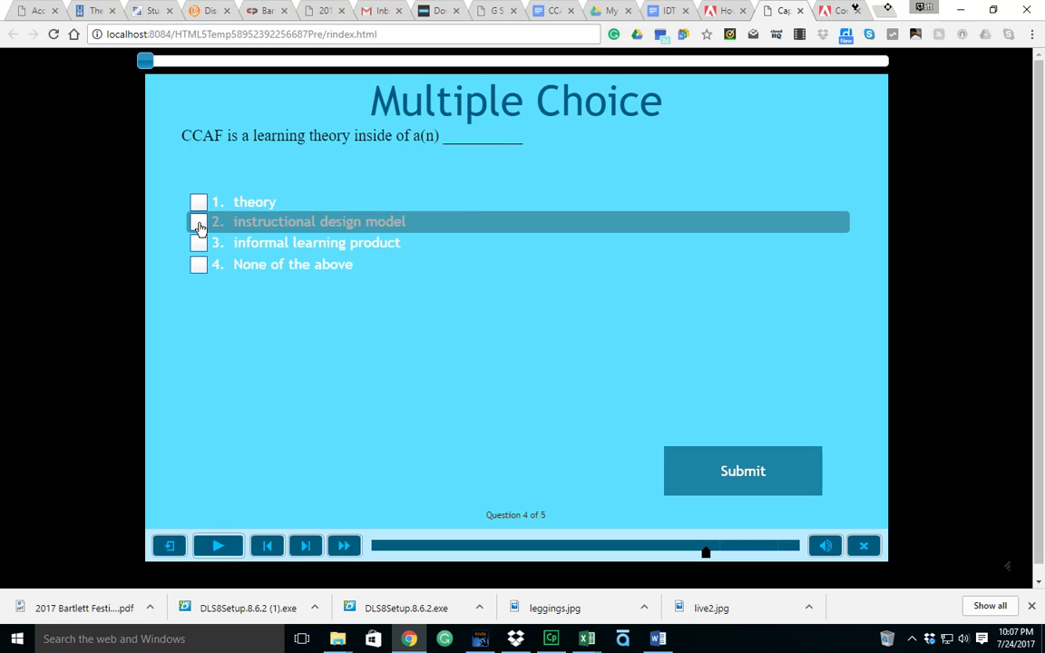
pyautogui.click(198, 222)
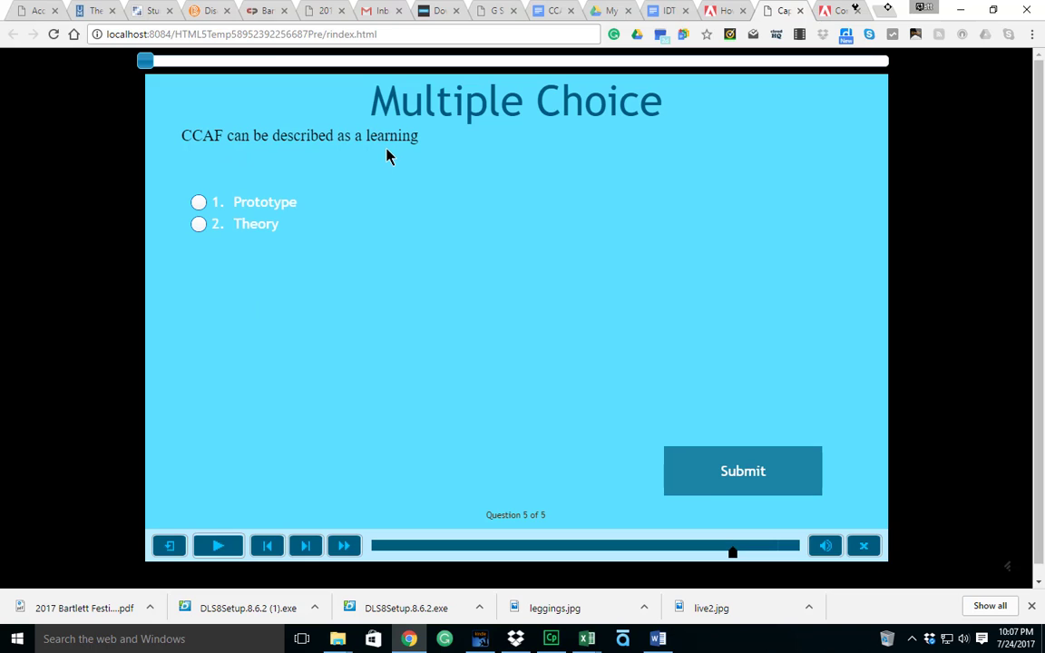
pyautogui.moveTo(155, 262)
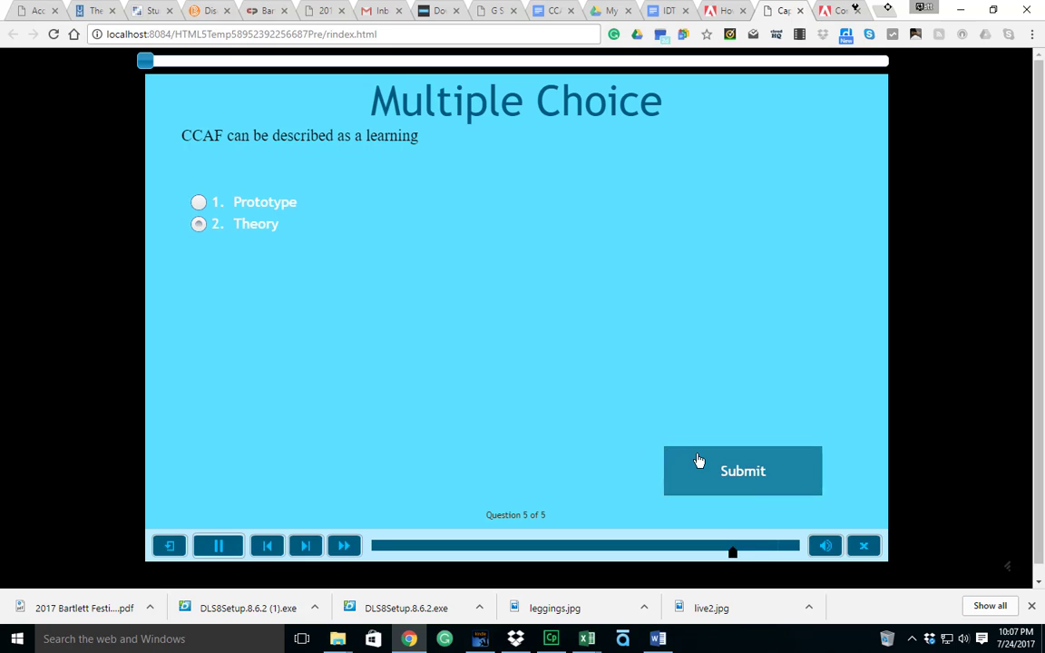
pyautogui.click(742, 471)
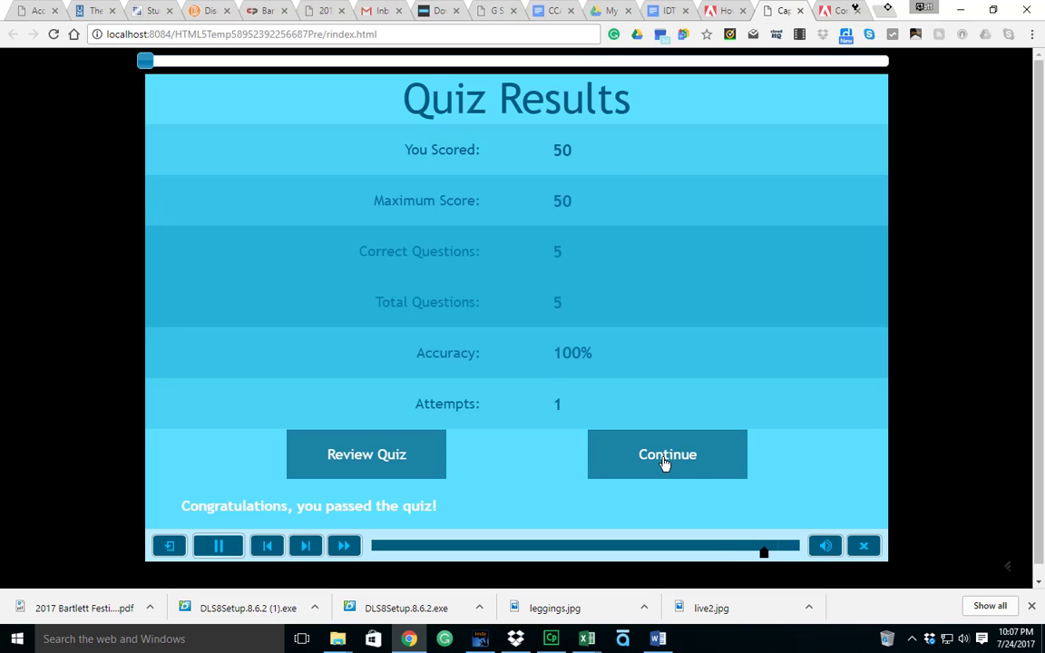
# Continue from Quiz Results to the Resources slide and pause playback there
pyautogui.click(668, 453)
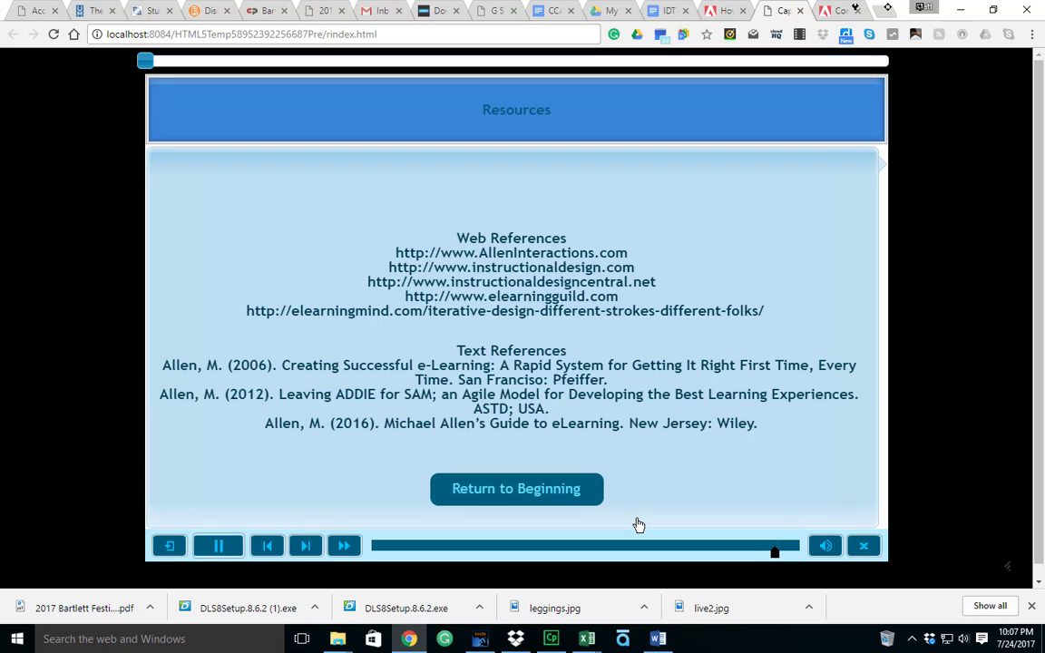
pyautogui.click(218, 544)
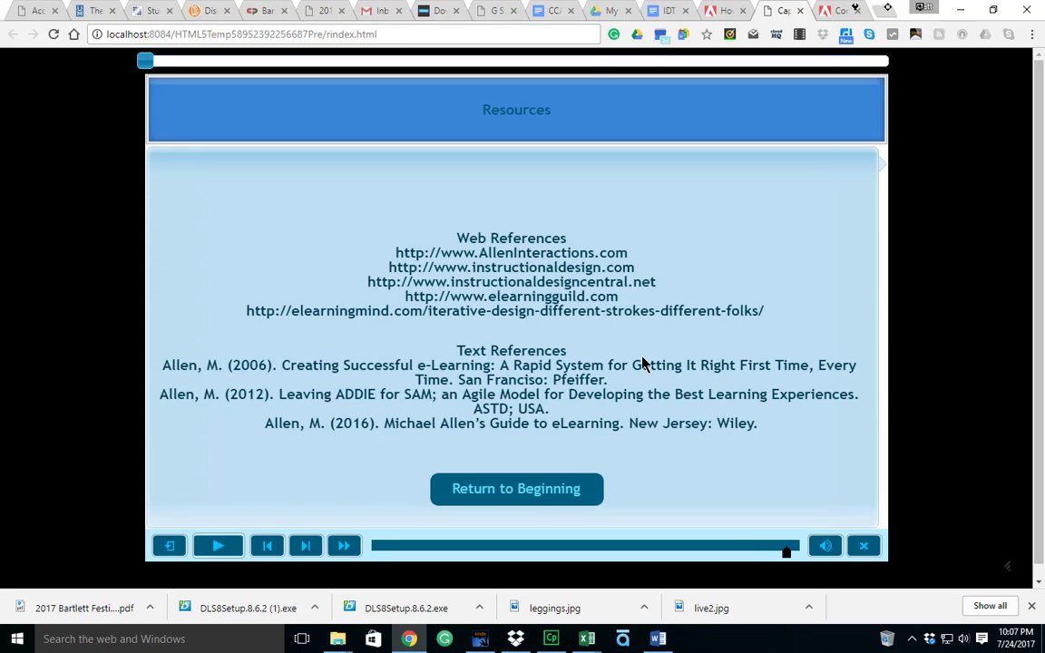
pyautogui.moveTo(475, 254)
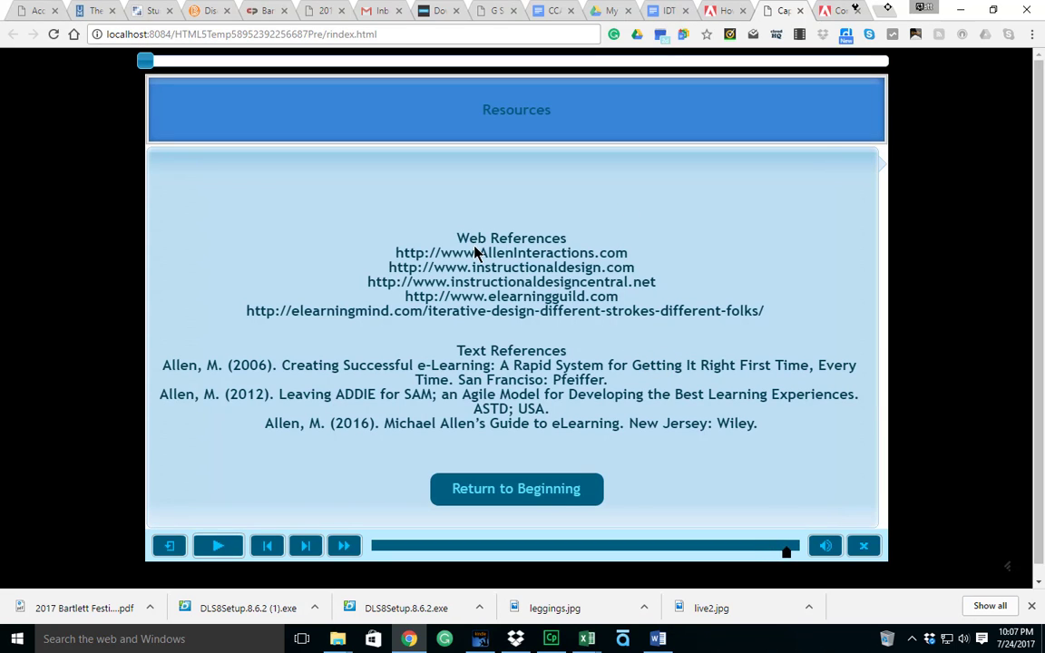
pyautogui.moveTo(421, 272)
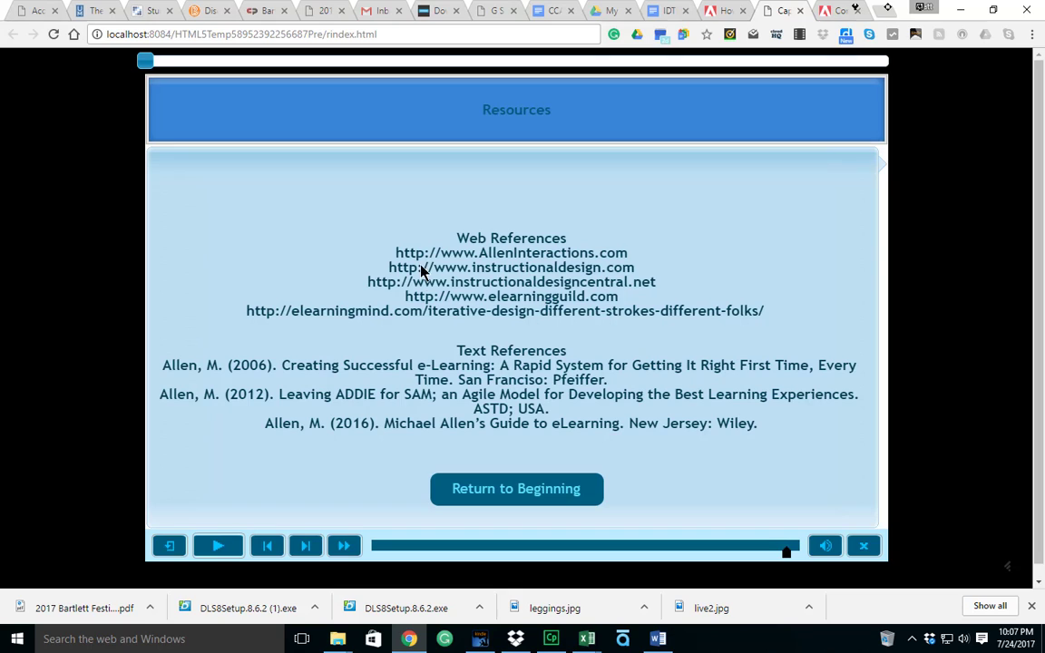
pyautogui.moveTo(483, 265)
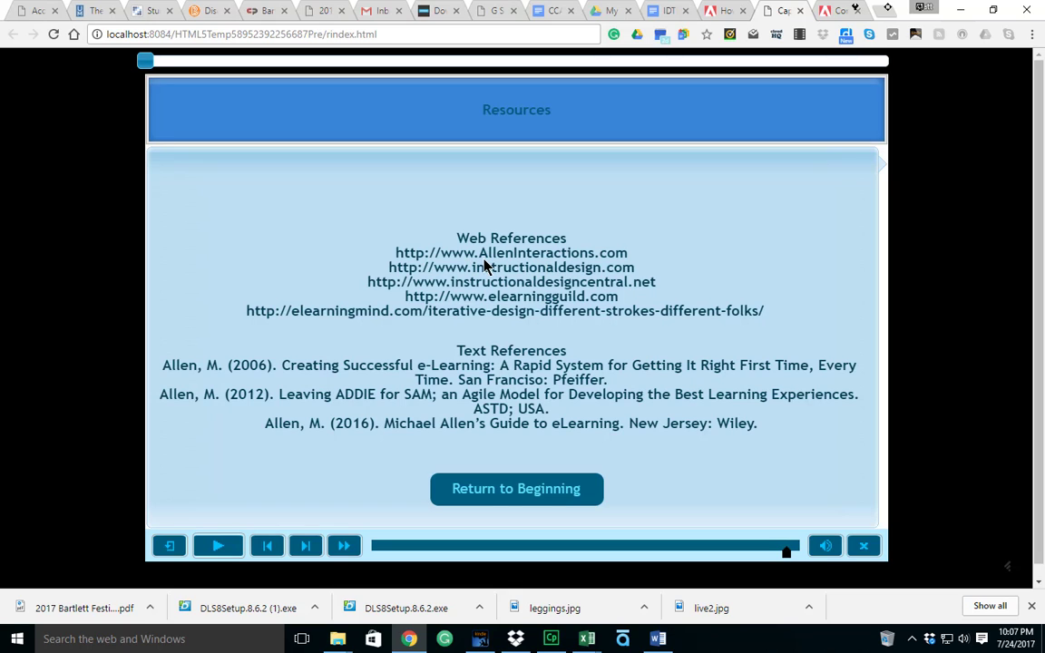
pyautogui.moveTo(592, 276)
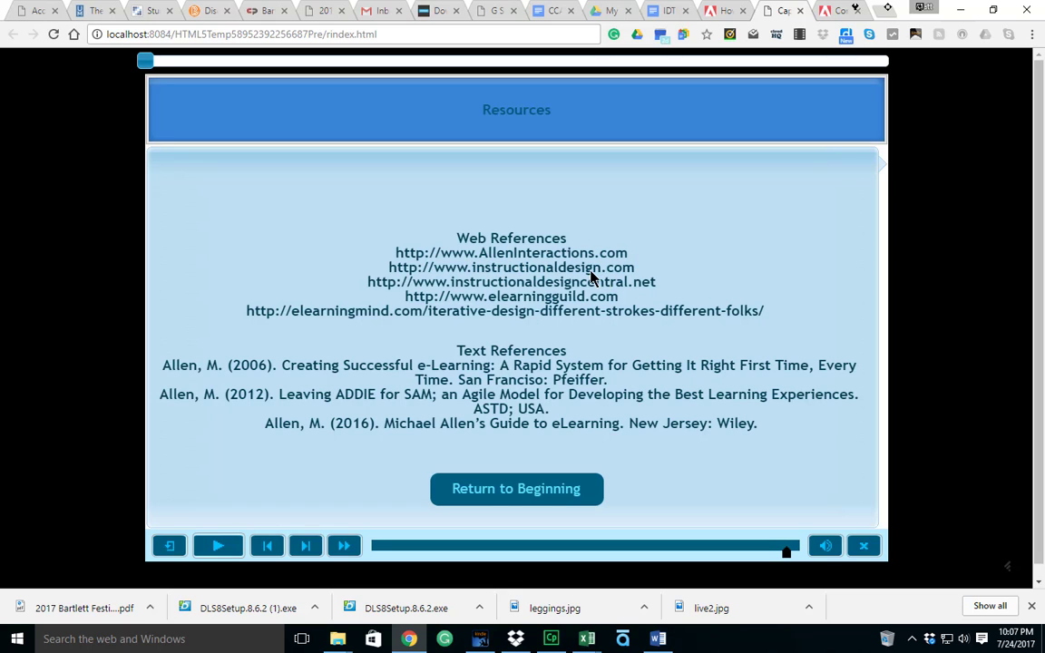
pyautogui.moveTo(486, 279)
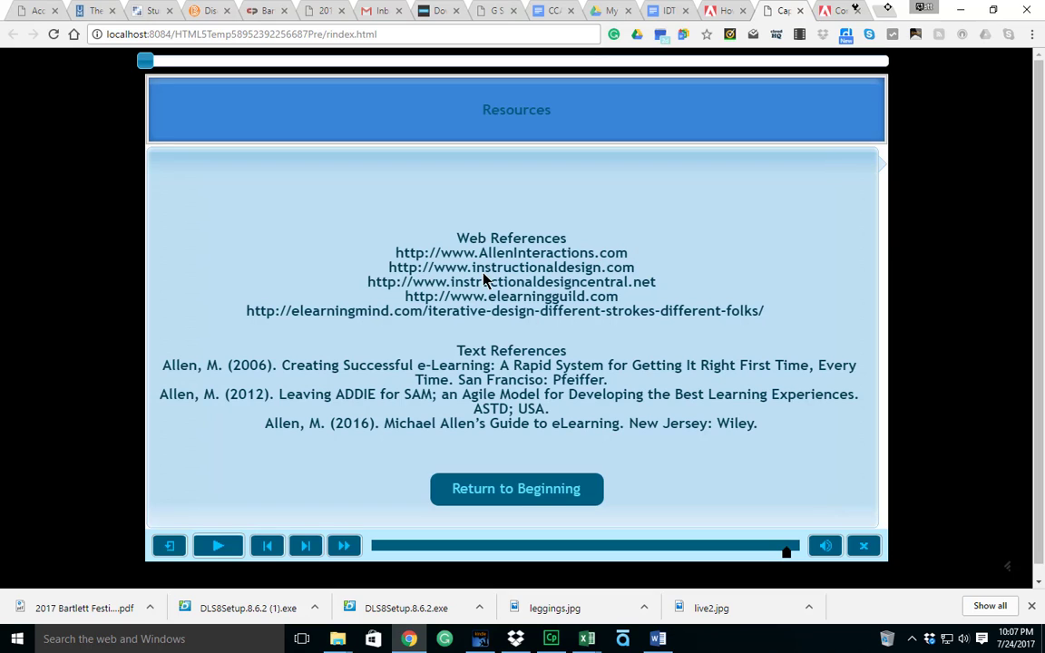
pyautogui.moveTo(559, 268)
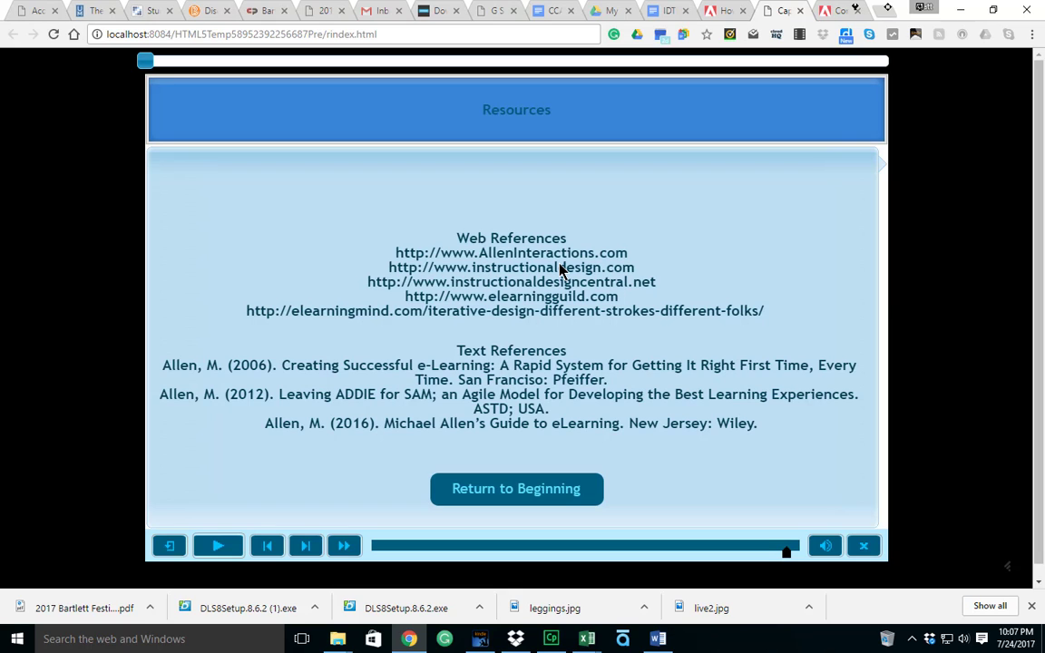
pyautogui.moveTo(607, 290)
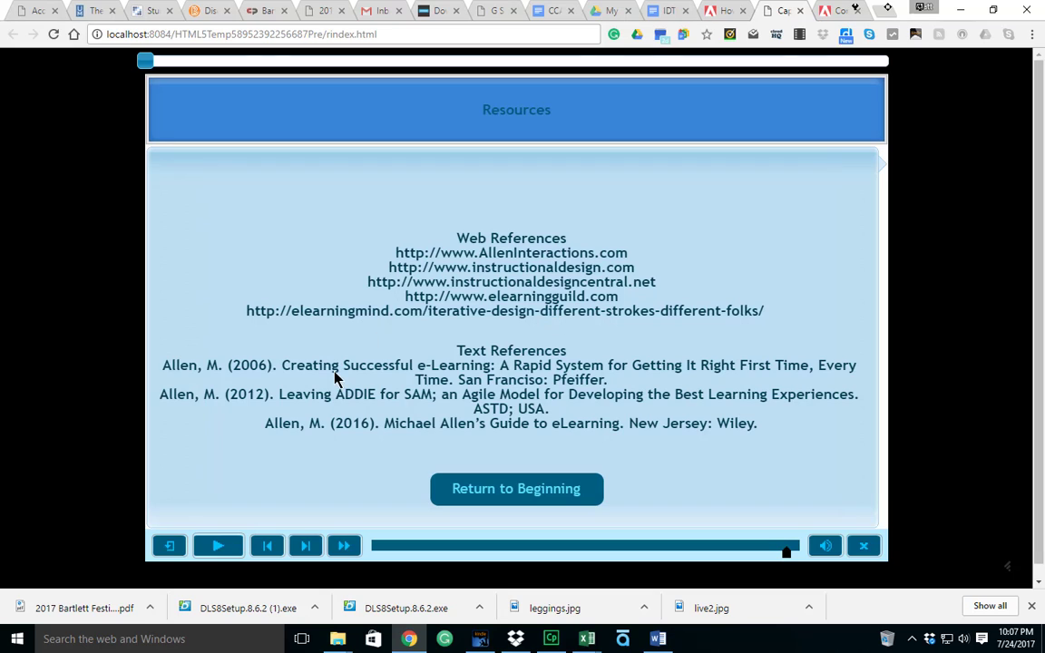
pyautogui.moveTo(417, 363)
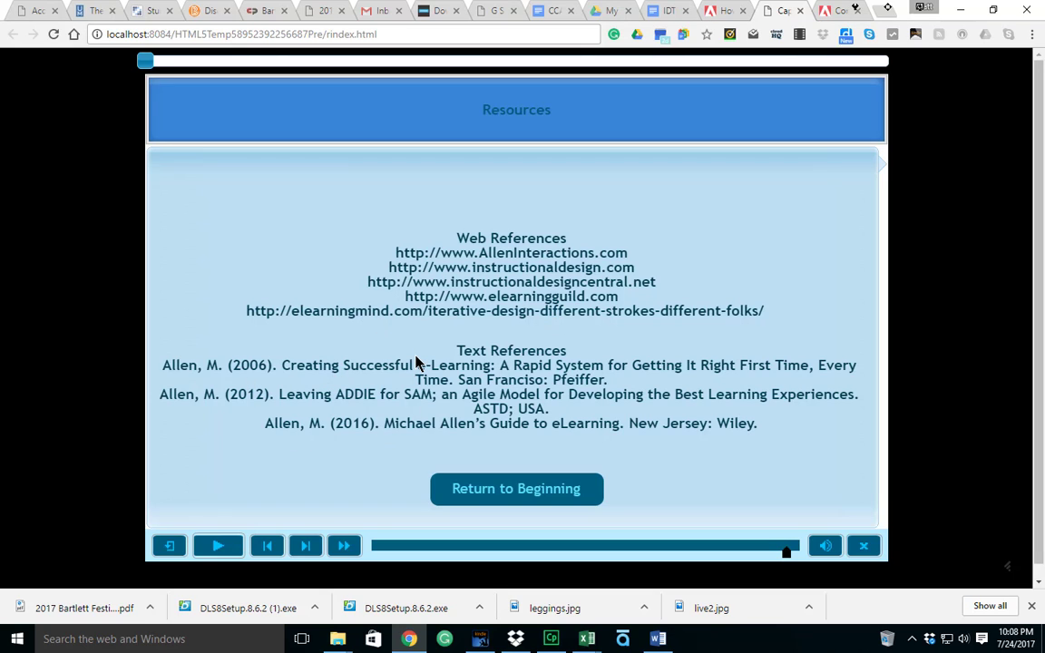
pyautogui.moveTo(431, 396)
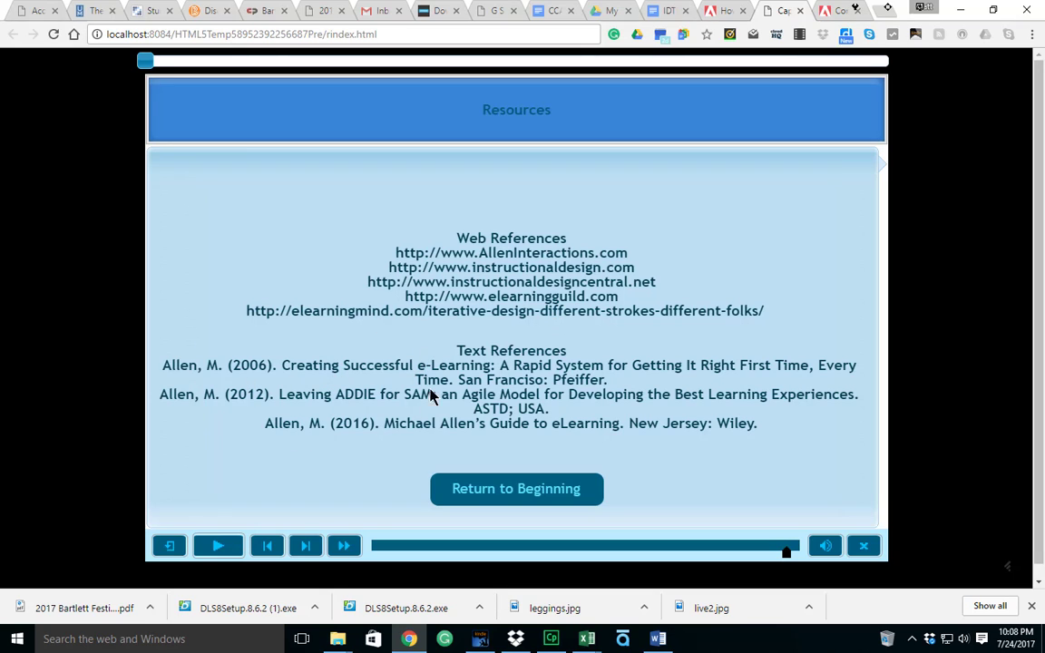
pyautogui.moveTo(672, 328)
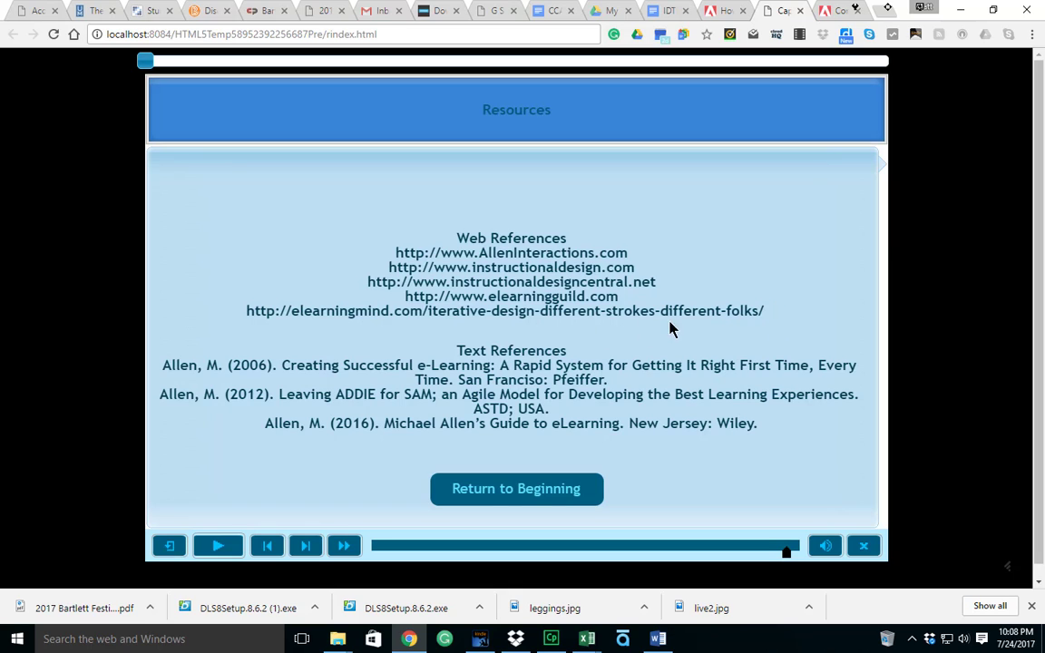
pyautogui.moveTo(570, 354)
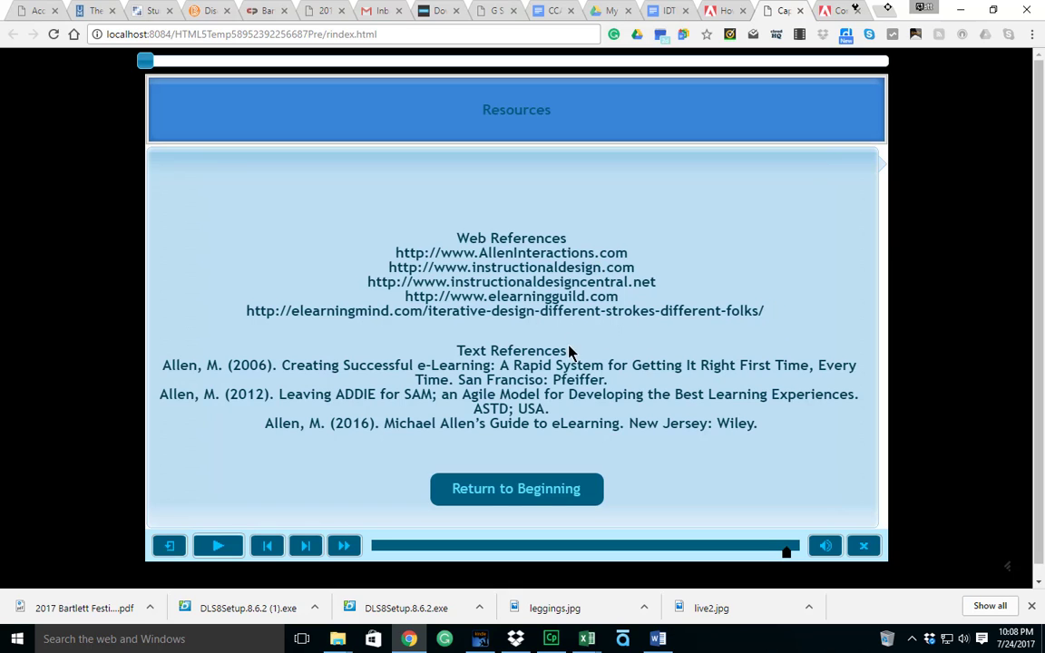
pyautogui.moveTo(497, 376)
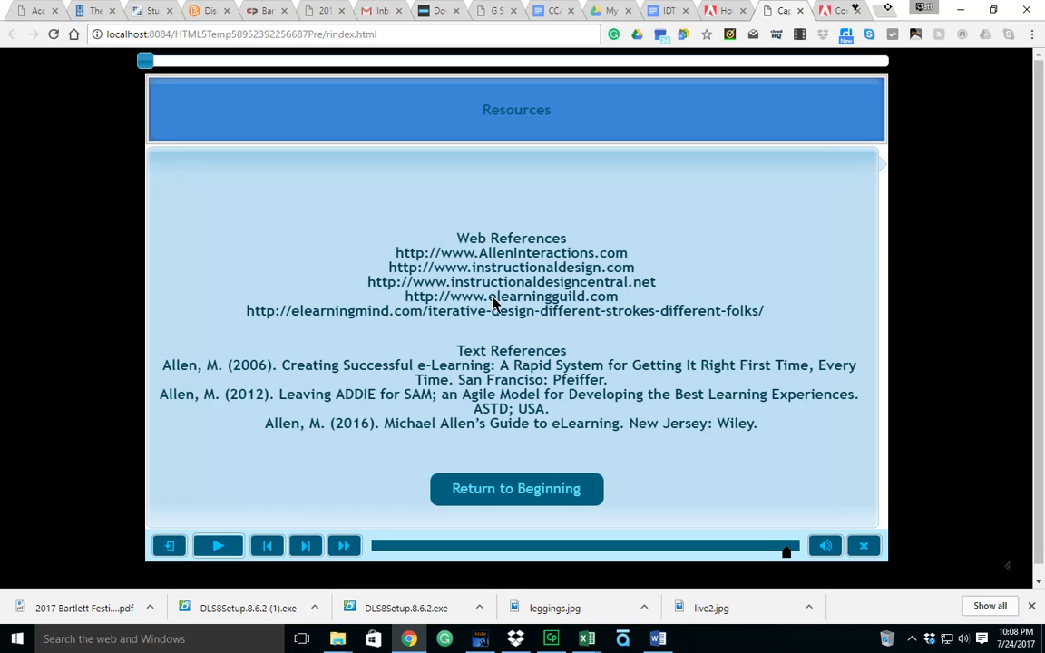
pyautogui.moveTo(564, 279)
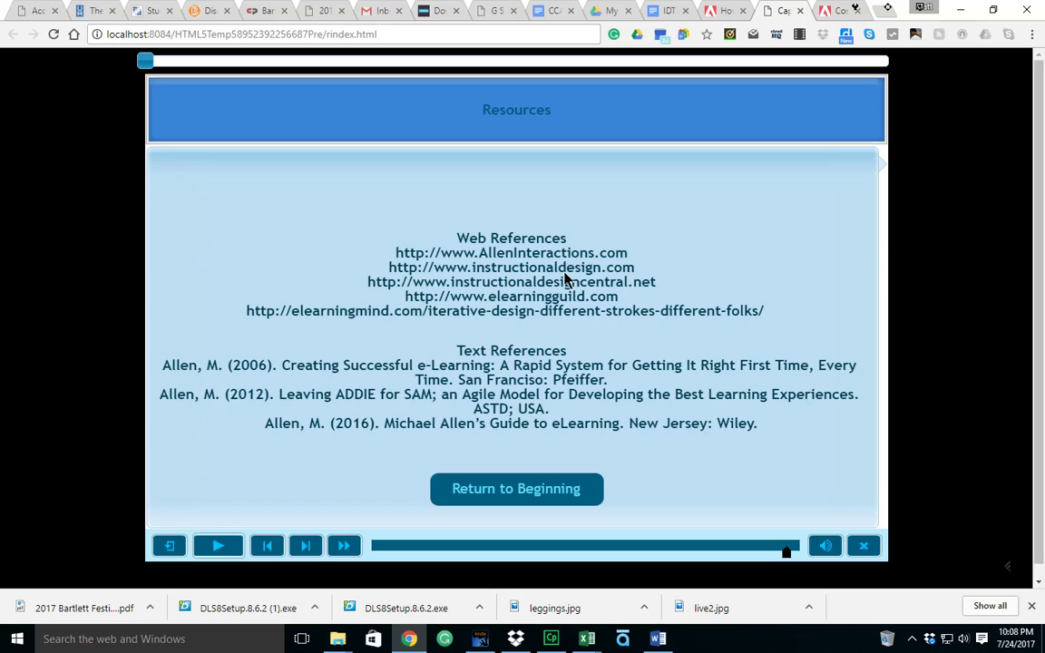
pyautogui.moveTo(584, 290)
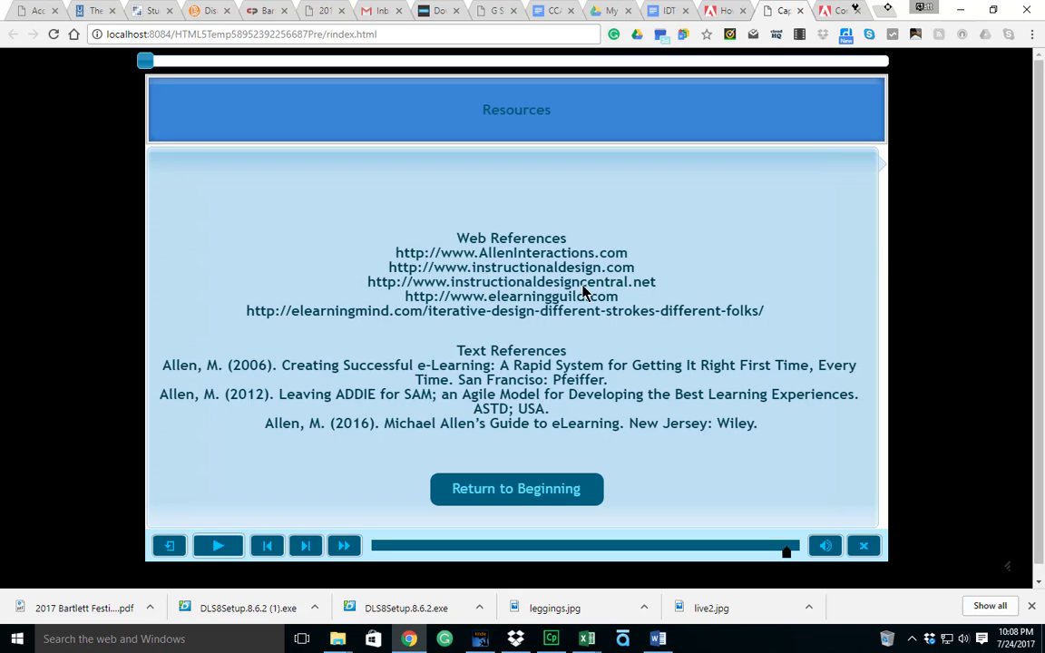
pyautogui.moveTo(555, 312)
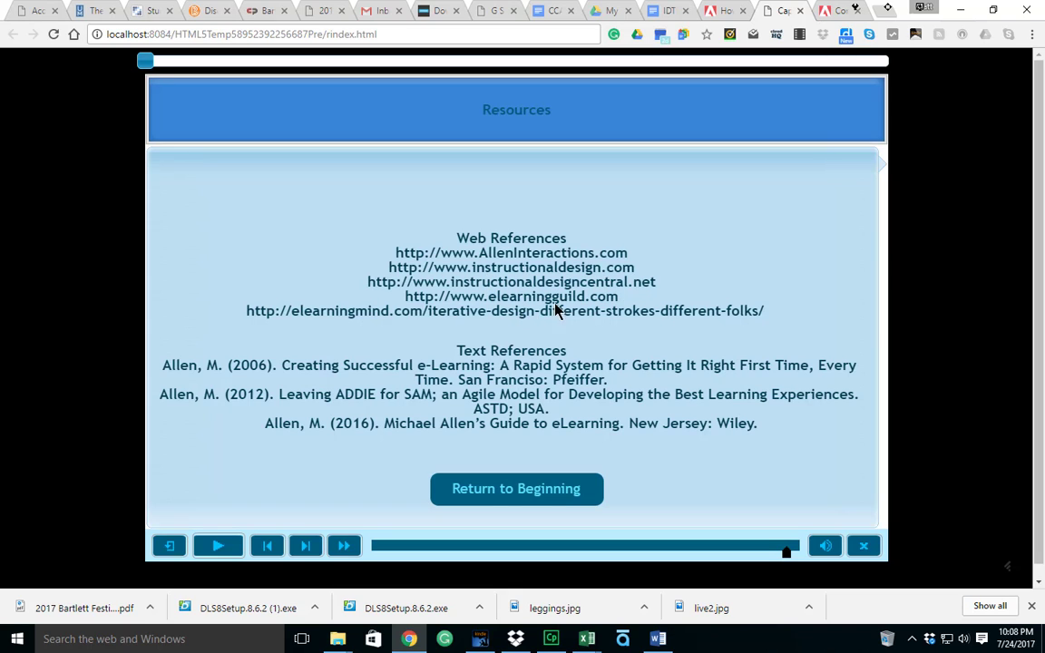
pyautogui.moveTo(581, 328)
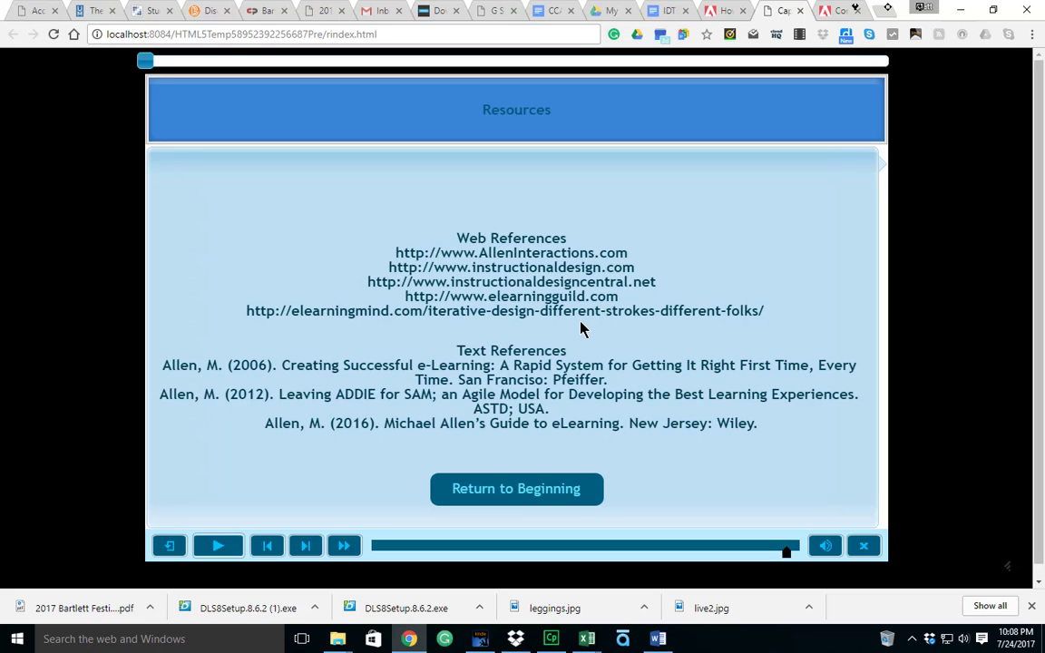
pyautogui.moveTo(645, 443)
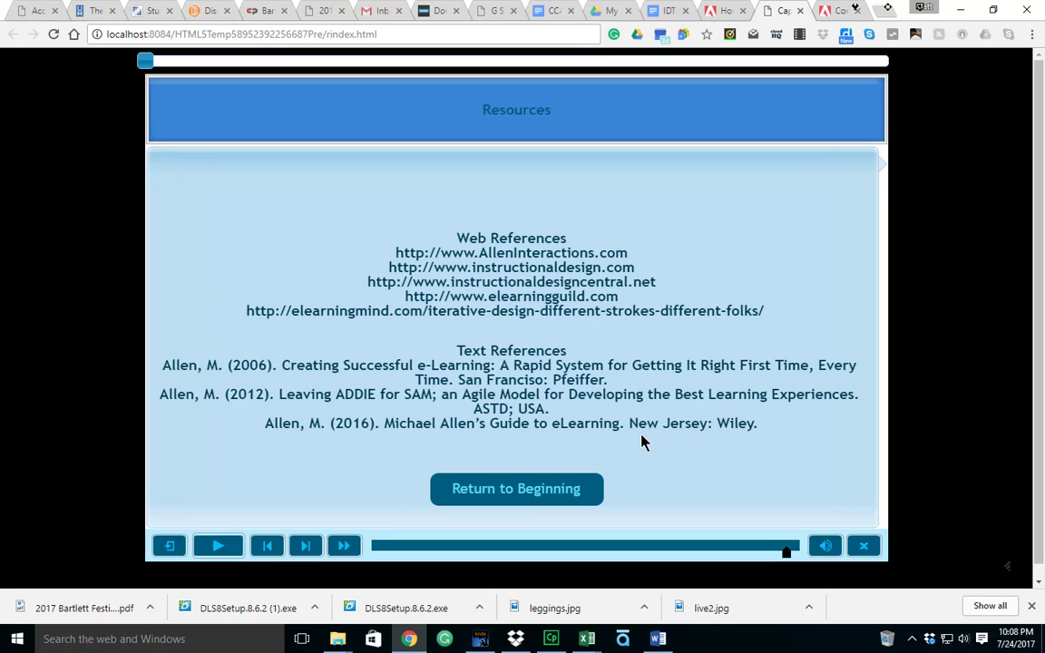
pyautogui.moveTo(661, 447)
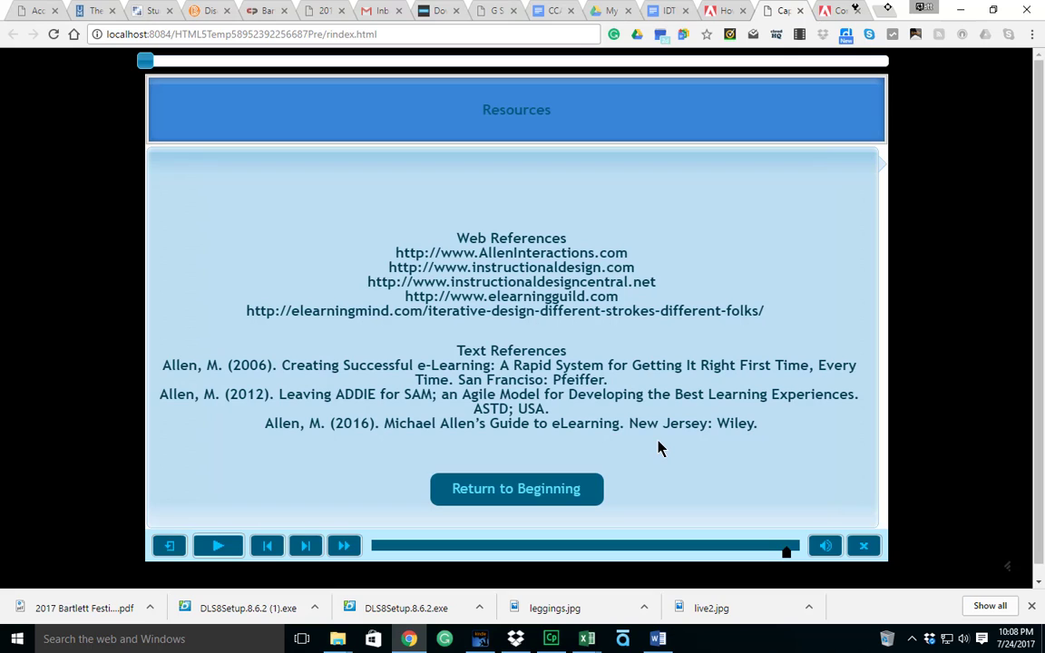
pyautogui.moveTo(662, 447)
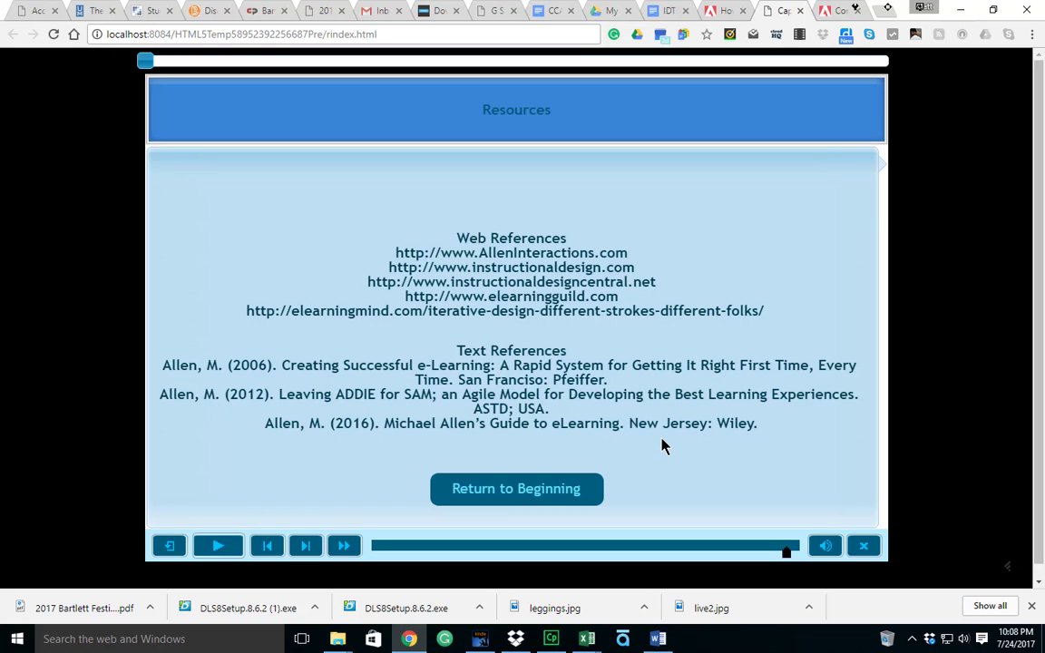